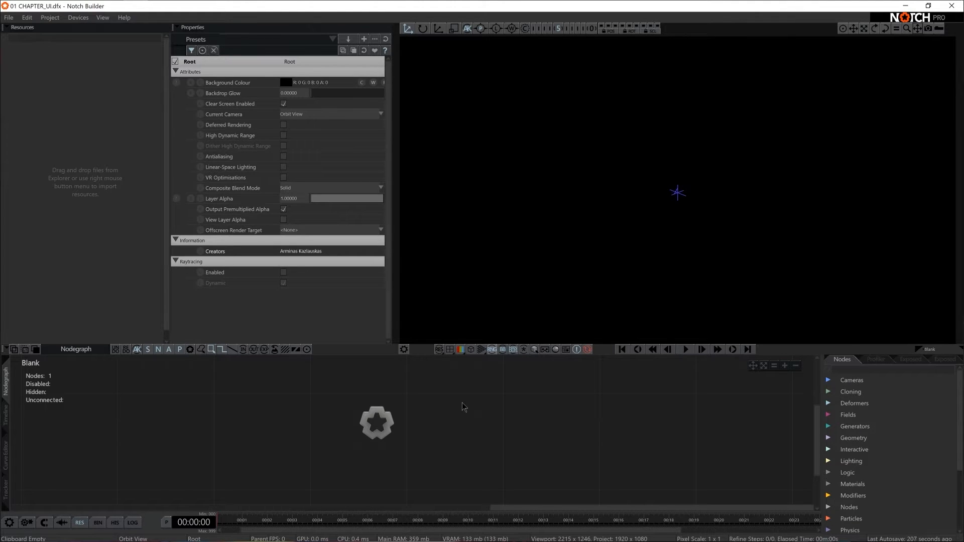
pyautogui.moveTo(77, 85)
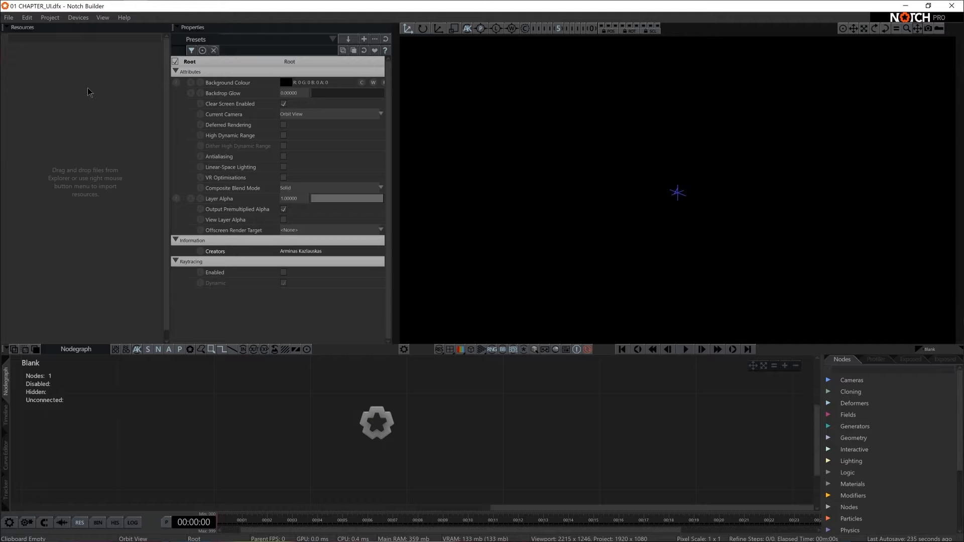
pyautogui.moveTo(343, 195)
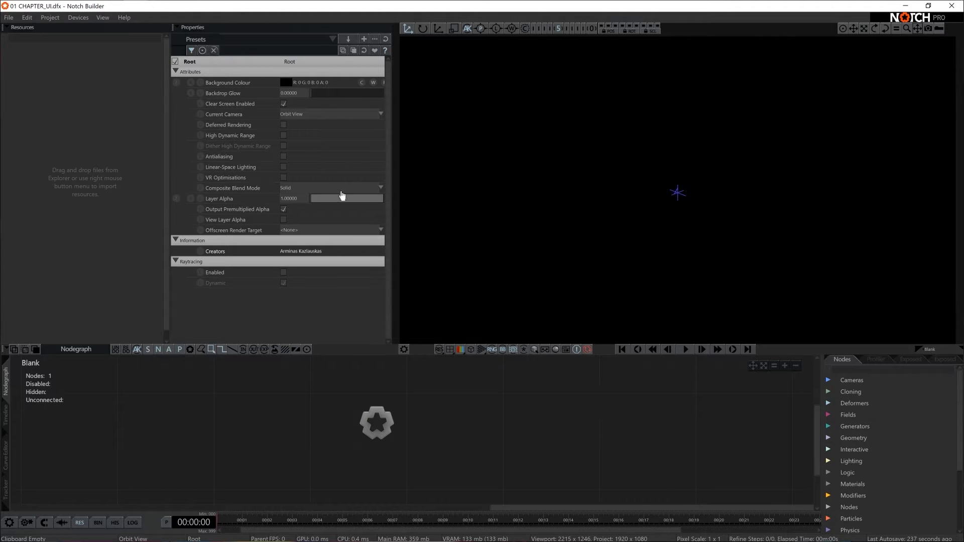
pyautogui.moveTo(227, 223)
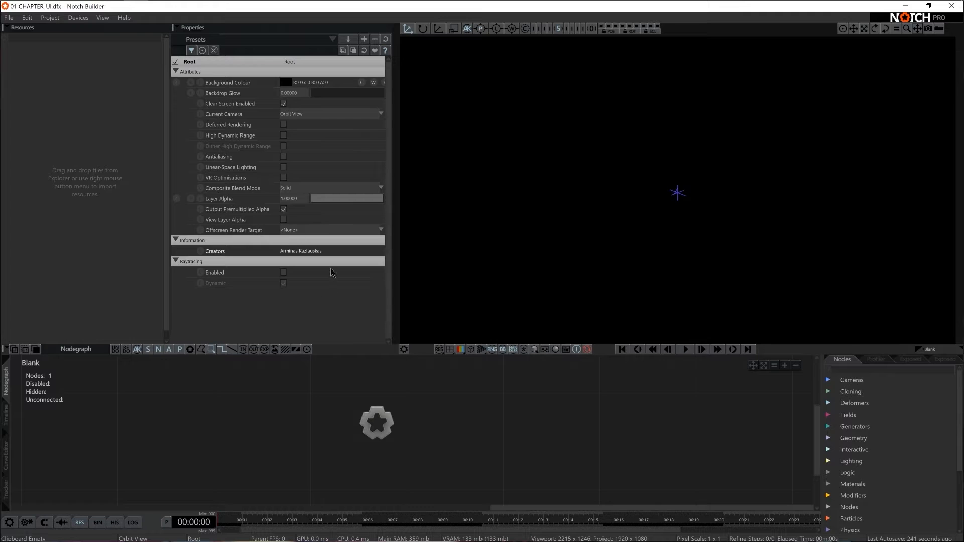
pyautogui.moveTo(585, 49)
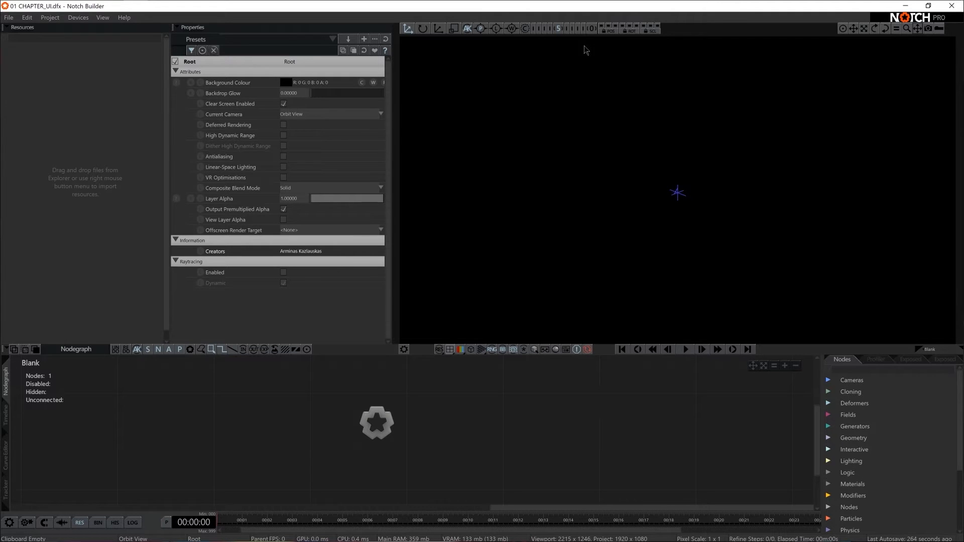
pyautogui.moveTo(929, 280)
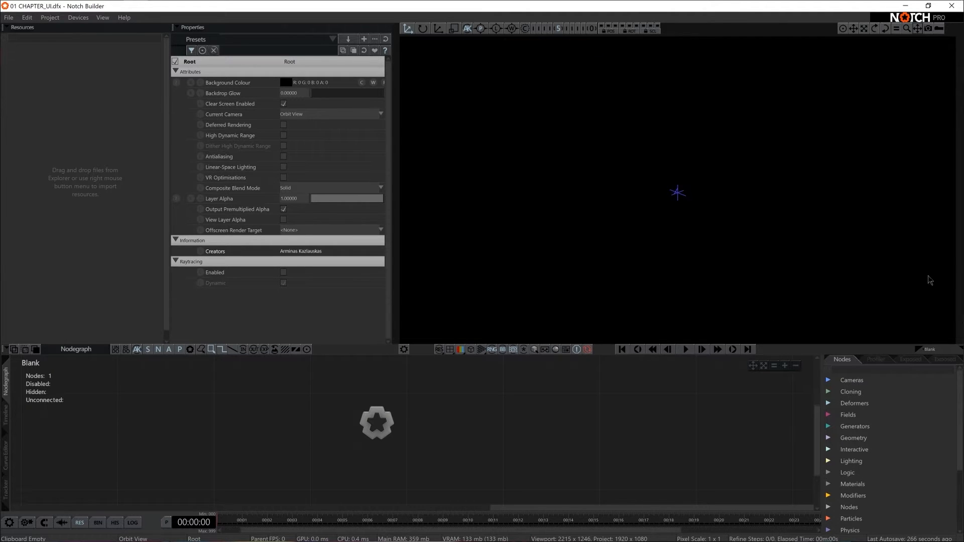
pyautogui.moveTo(651, 296)
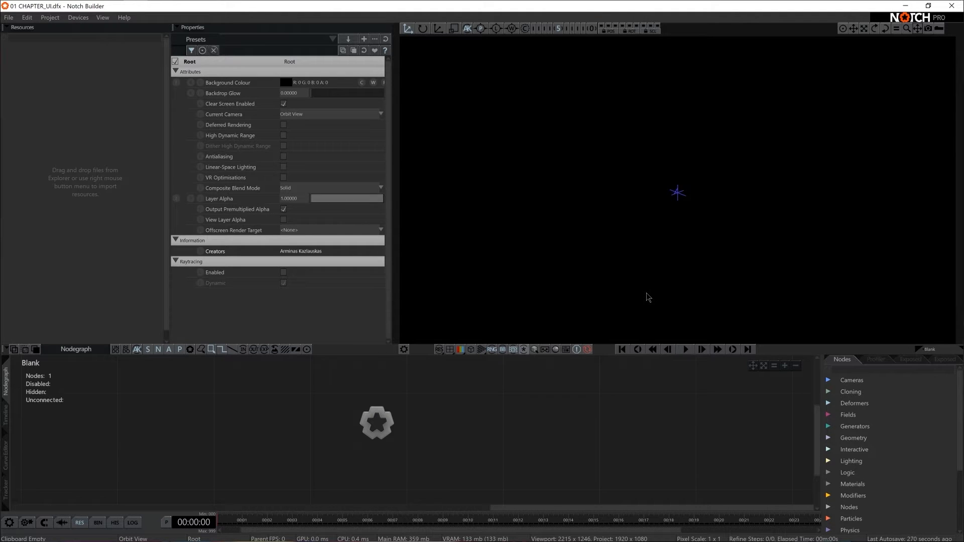
# Show the viewport ground grid and expand the Cloning, Deformers and Post-FX node categories
pyautogui.press('Alt-g')
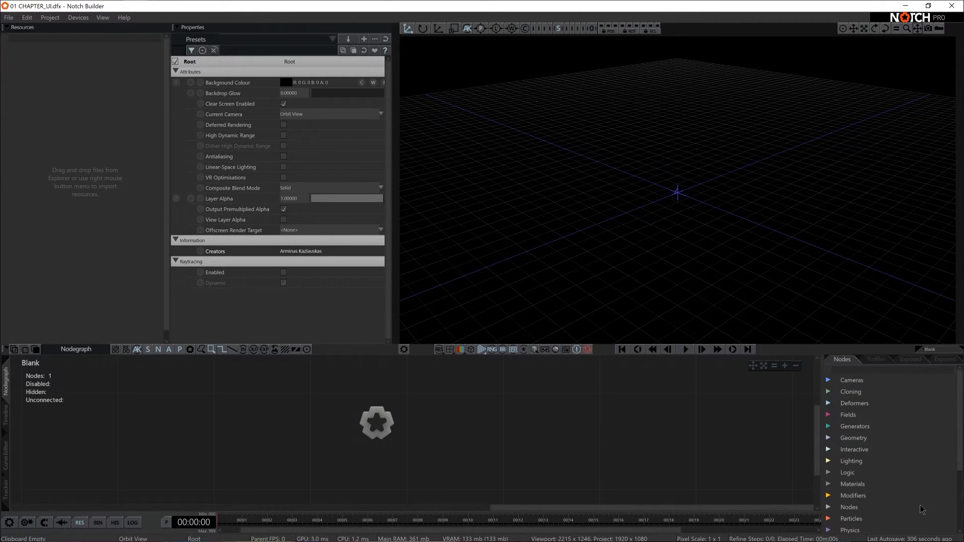
pyautogui.scroll(-3)
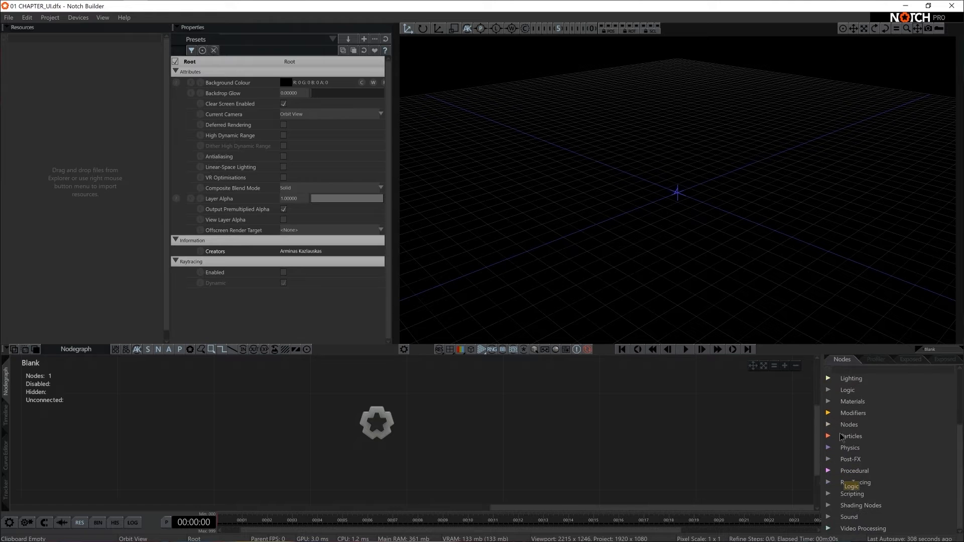
pyautogui.click(851, 389)
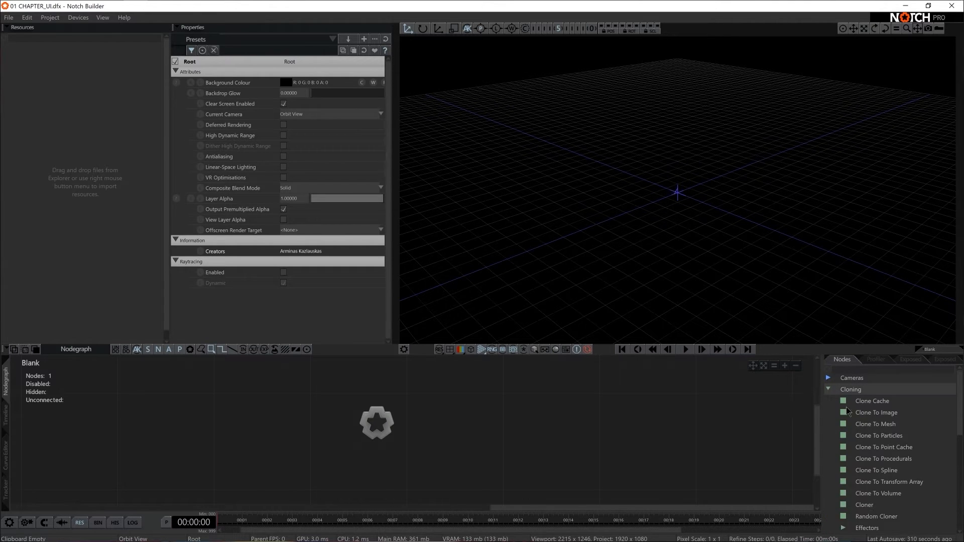
pyautogui.scroll(-3)
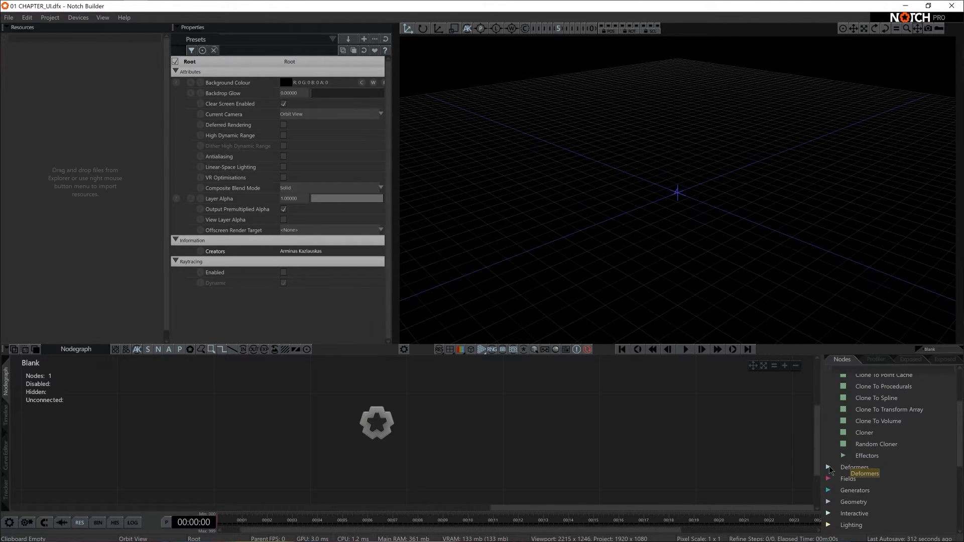
pyautogui.click(827, 466)
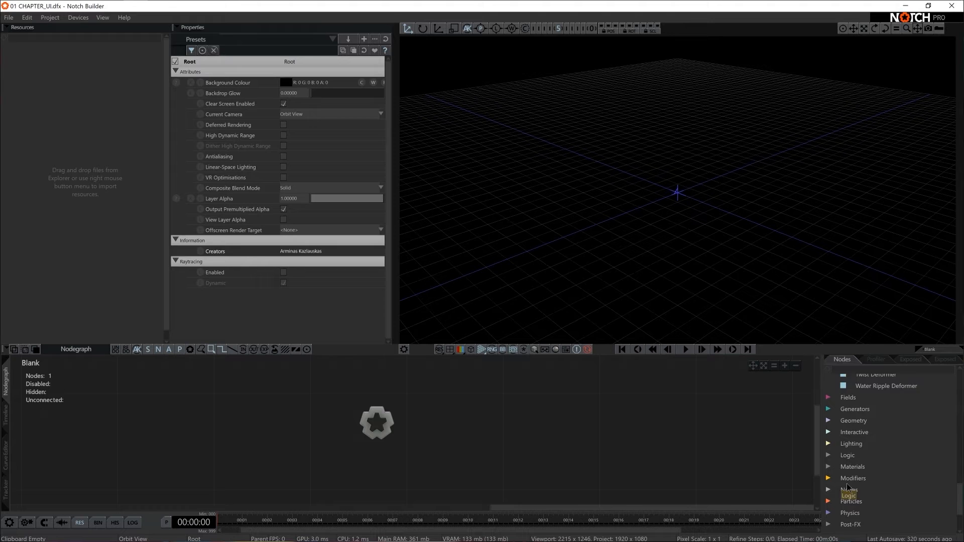
pyautogui.scroll(-3)
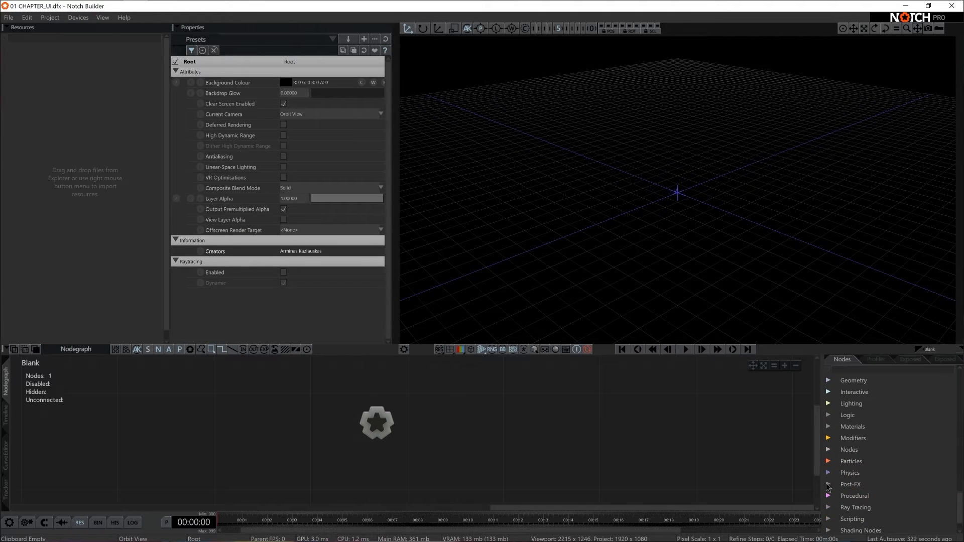
pyautogui.click(849, 484)
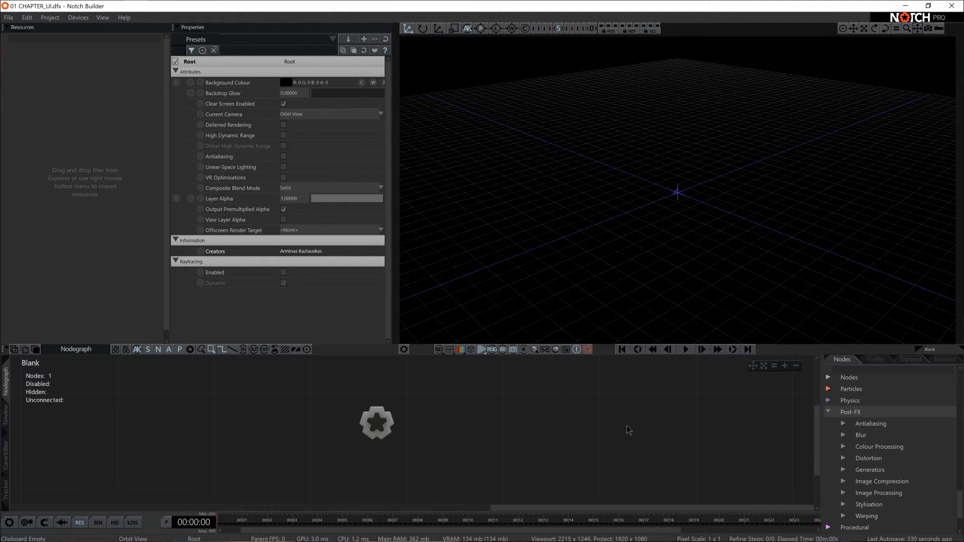
pyautogui.moveTo(318, 470)
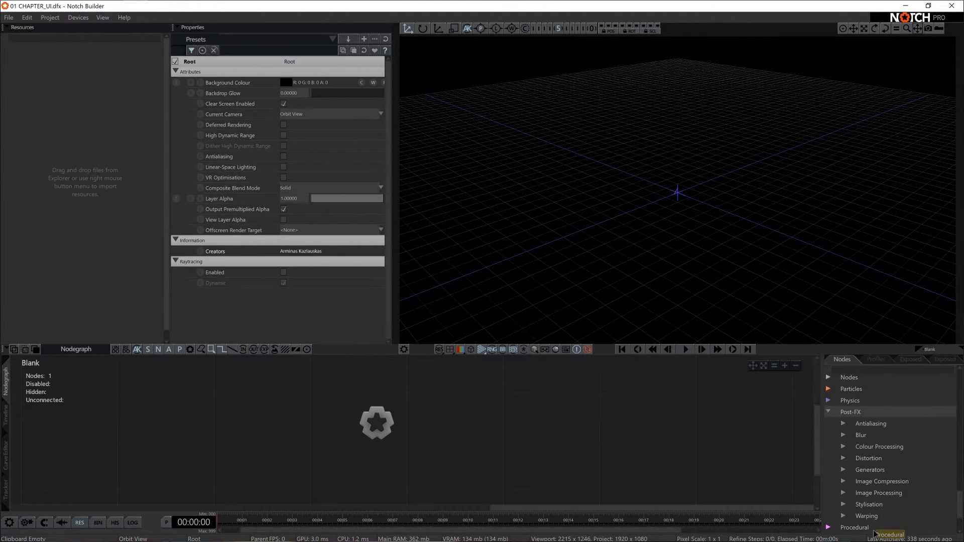
pyautogui.moveTo(345, 394)
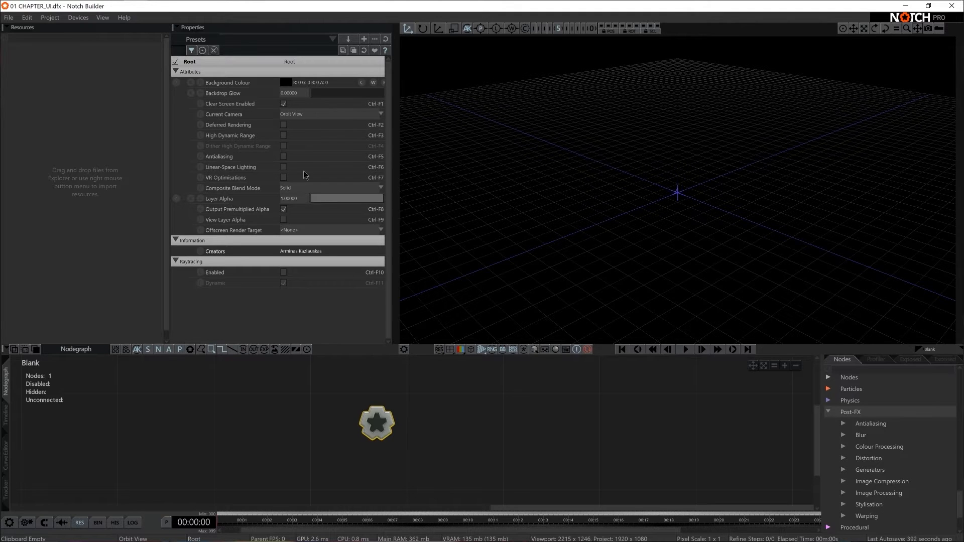
pyautogui.moveTo(218, 134)
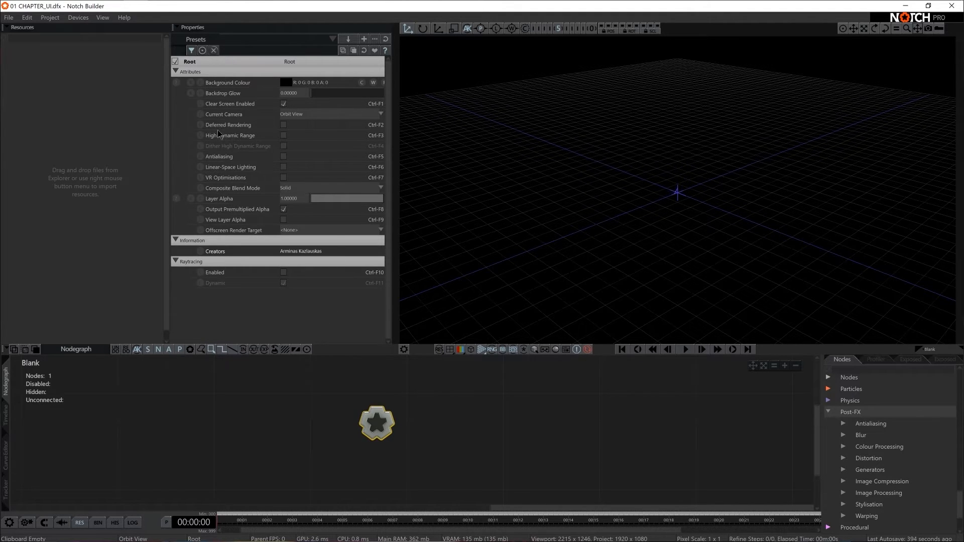
pyautogui.moveTo(268, 130)
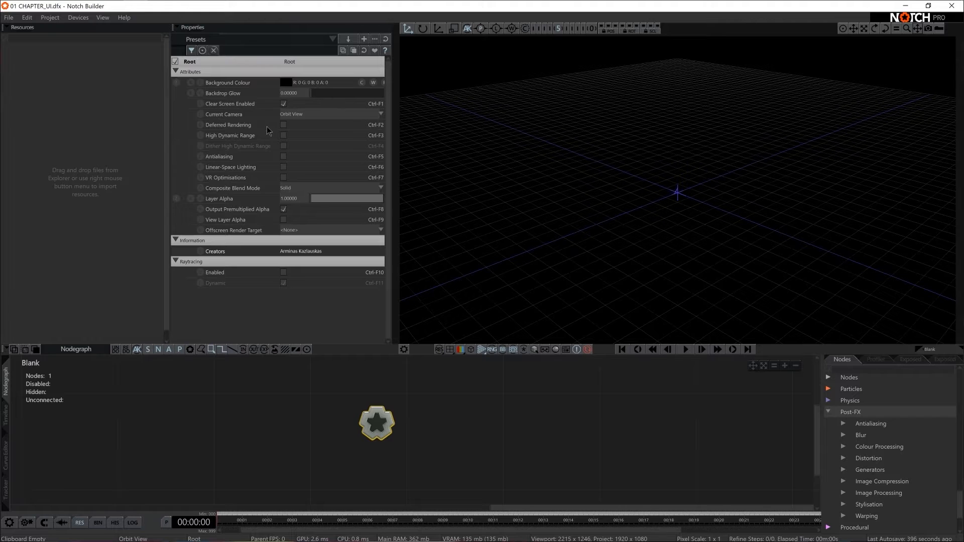
pyautogui.moveTo(313, 267)
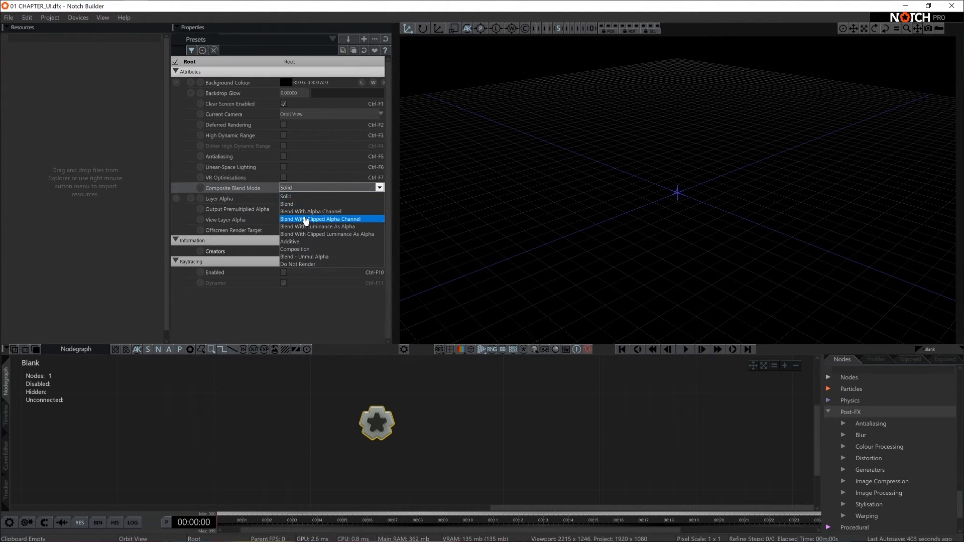
# Switch the root node's Composite Blend Mode from Solid to Blend
pyautogui.click(286, 203)
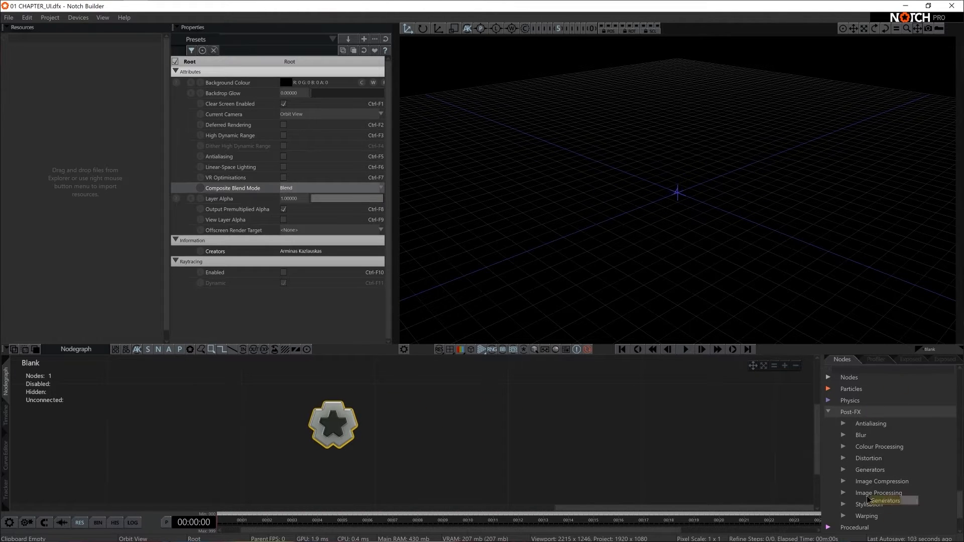
pyautogui.moveTo(848, 369)
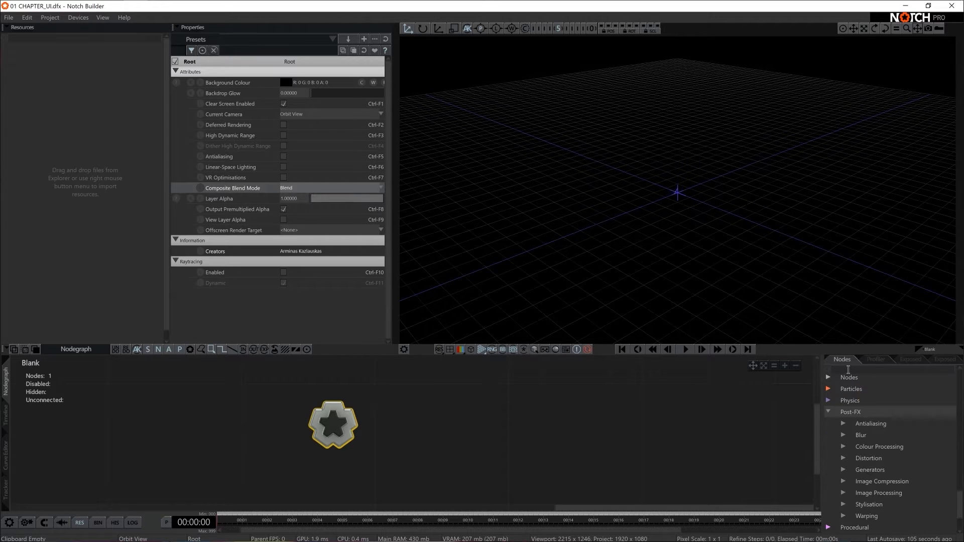
# Search nodes for 'shape', add a Shape 3D node, and keep its type as Sphere
pyautogui.write('shape')
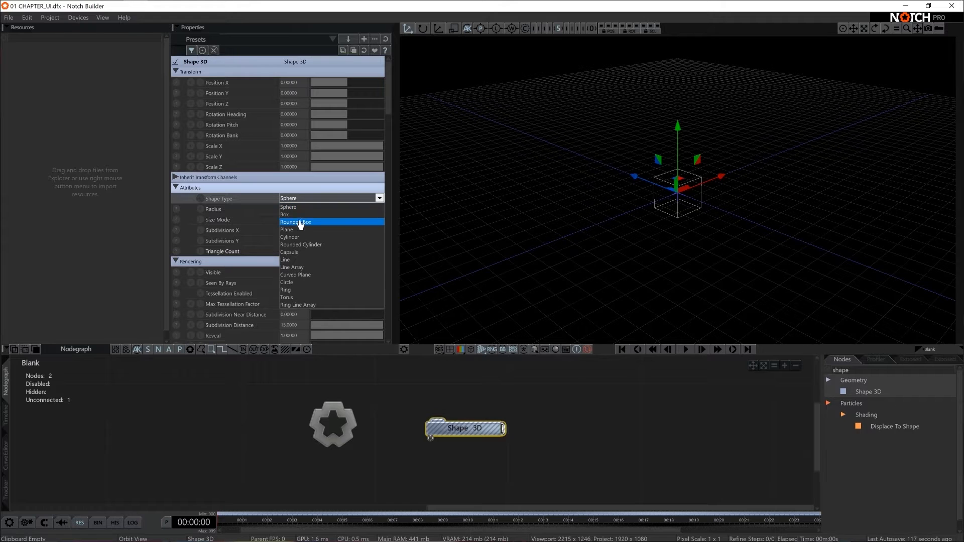
pyautogui.moveTo(285, 229)
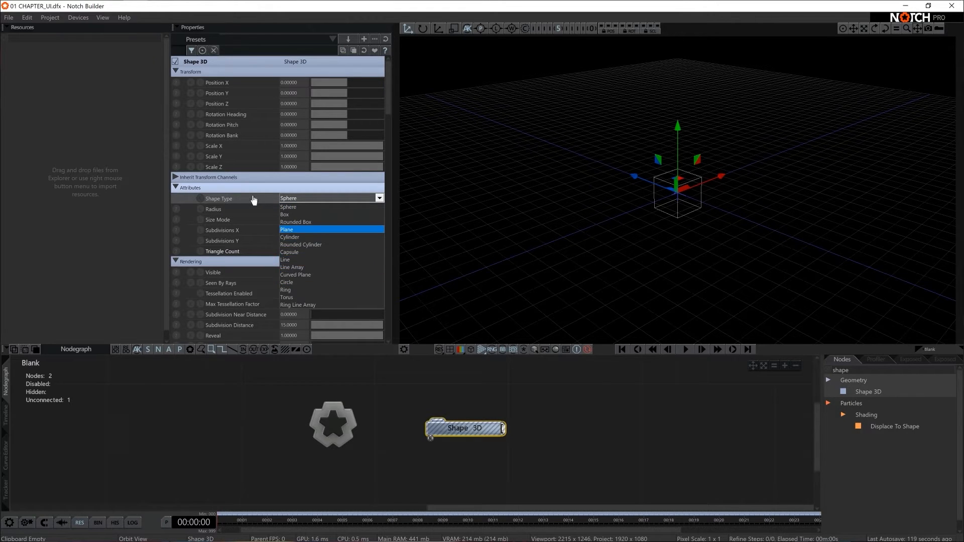
pyautogui.click(287, 197)
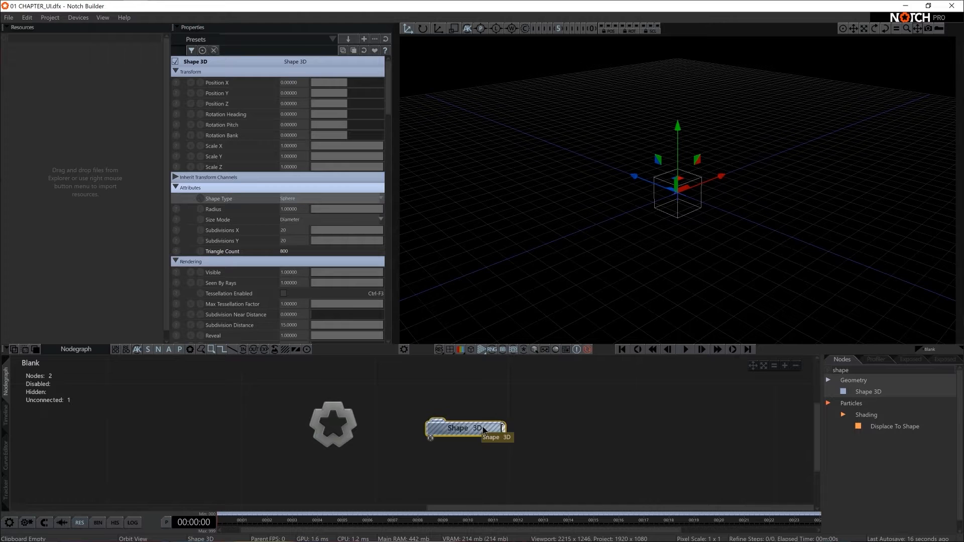
pyautogui.moveTo(639, 189)
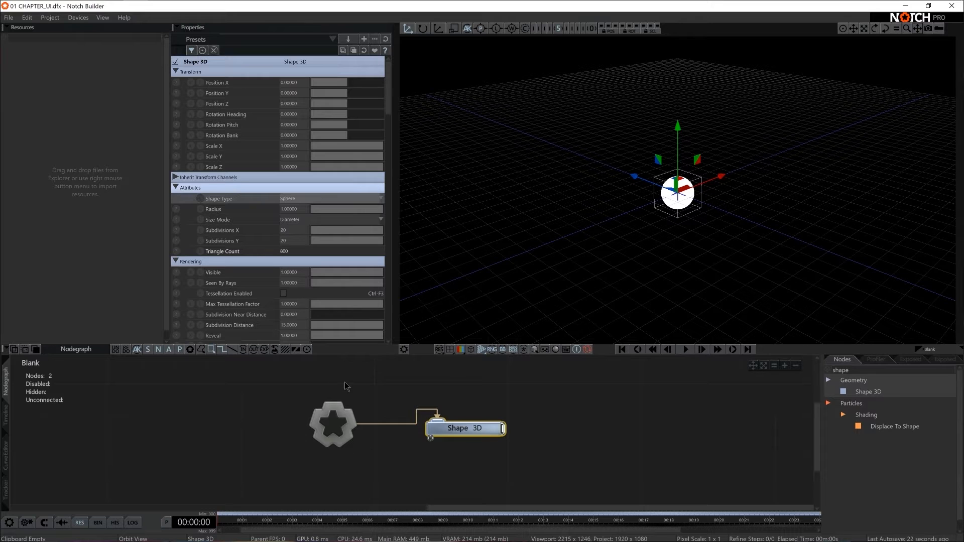
pyautogui.moveTo(359, 456)
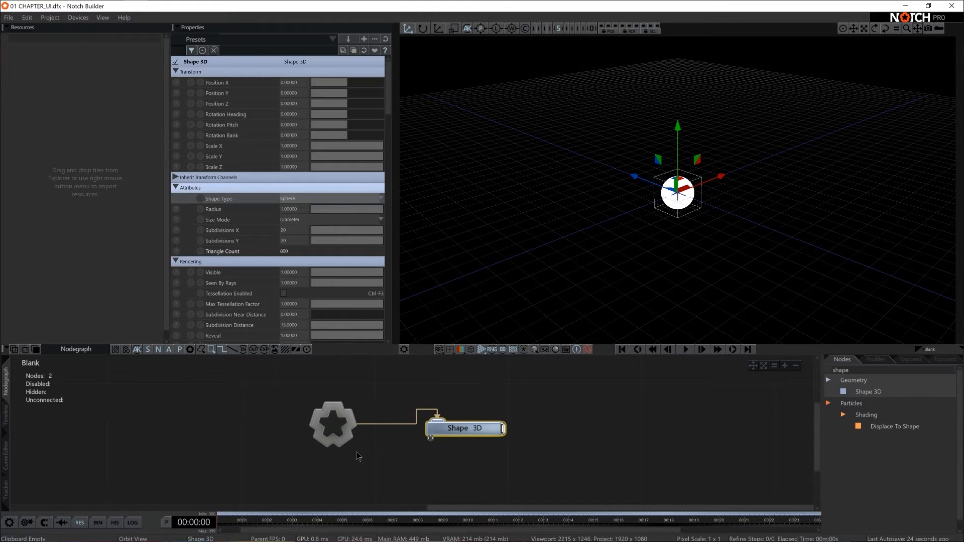
pyautogui.moveTo(309, 444)
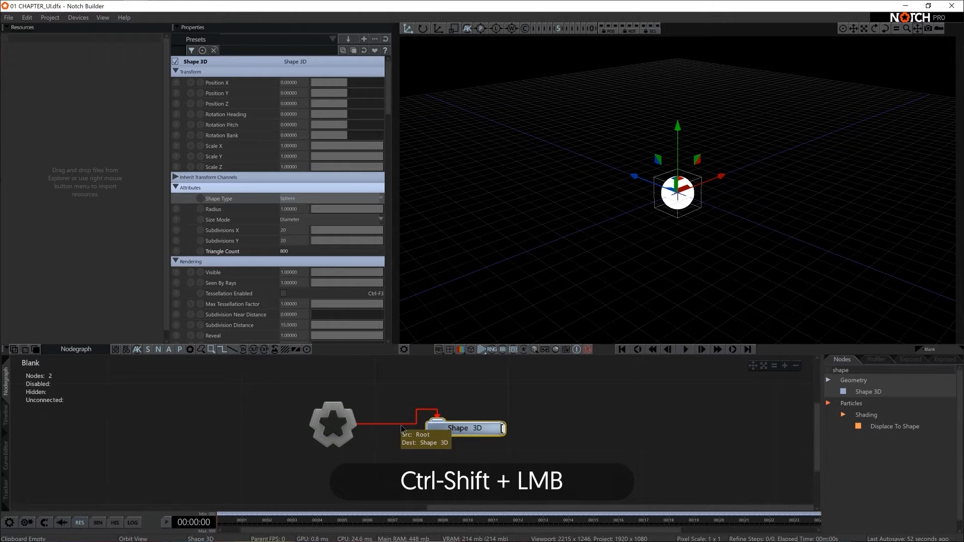
pyautogui.click(418, 428)
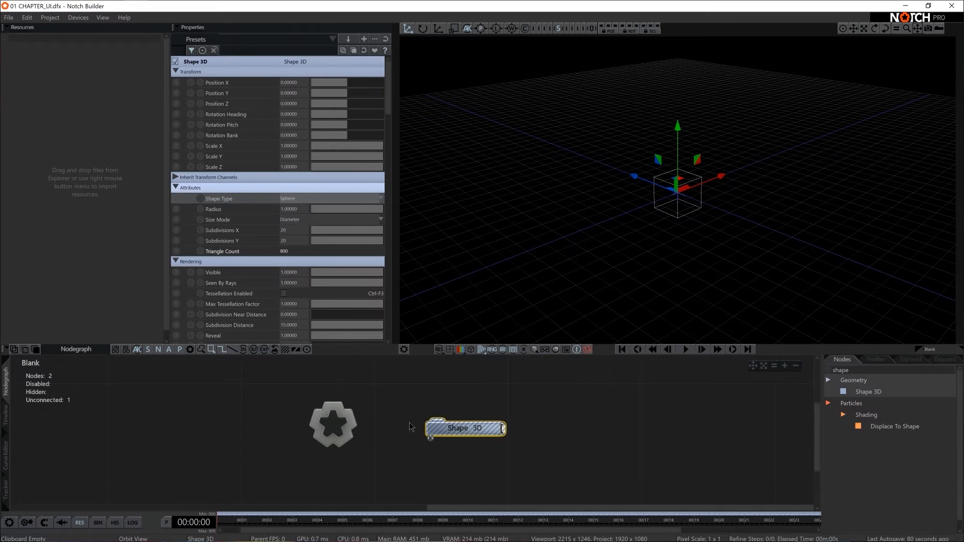
pyautogui.press('Ctrl-r')
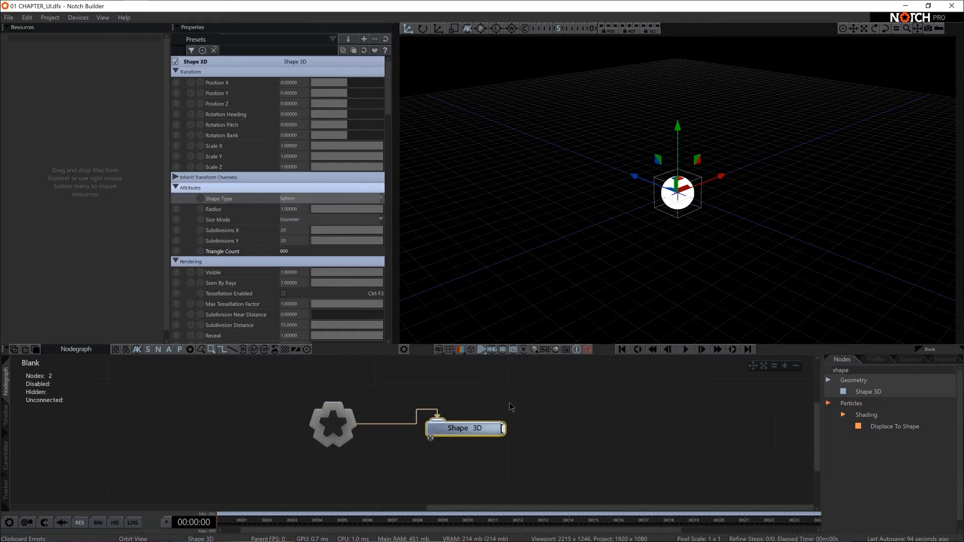
pyautogui.moveTo(430, 439)
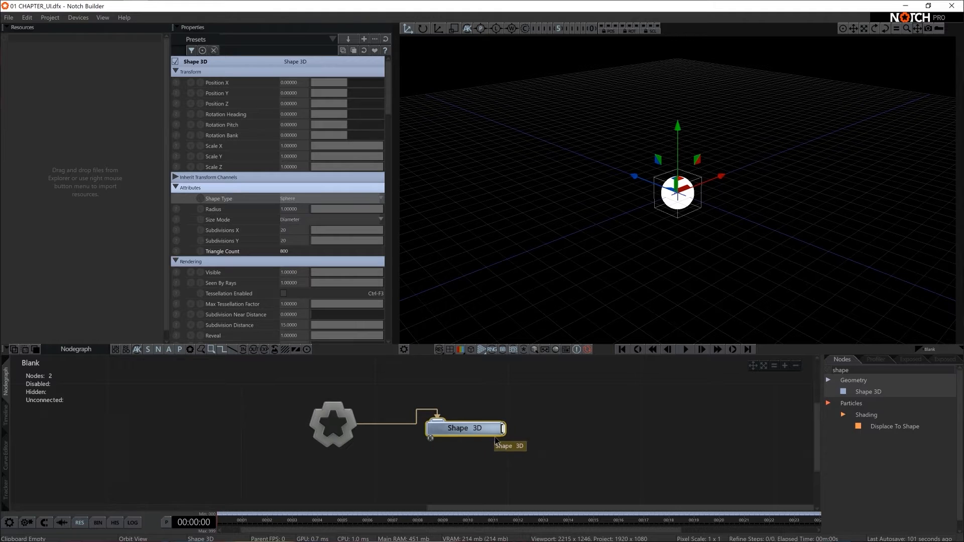
pyautogui.moveTo(430, 457)
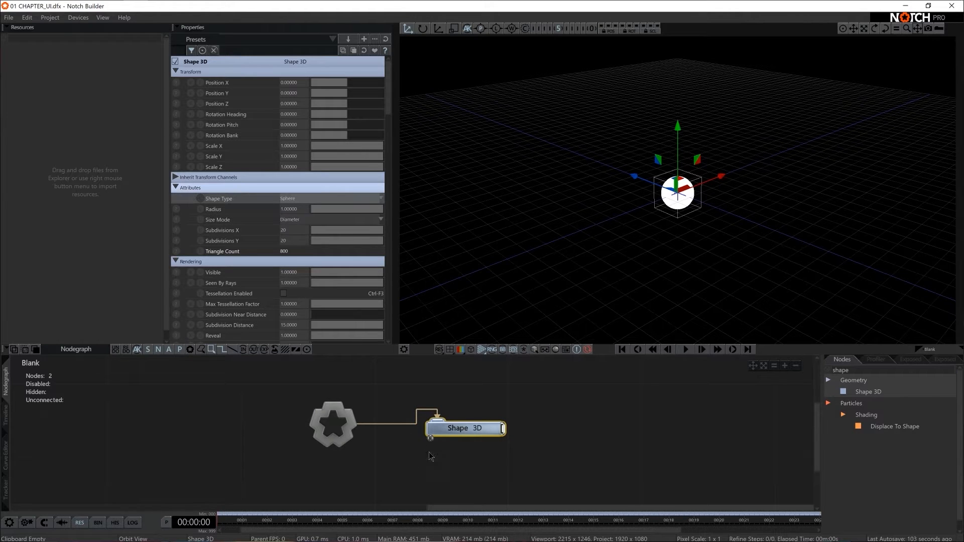
pyautogui.moveTo(430, 438)
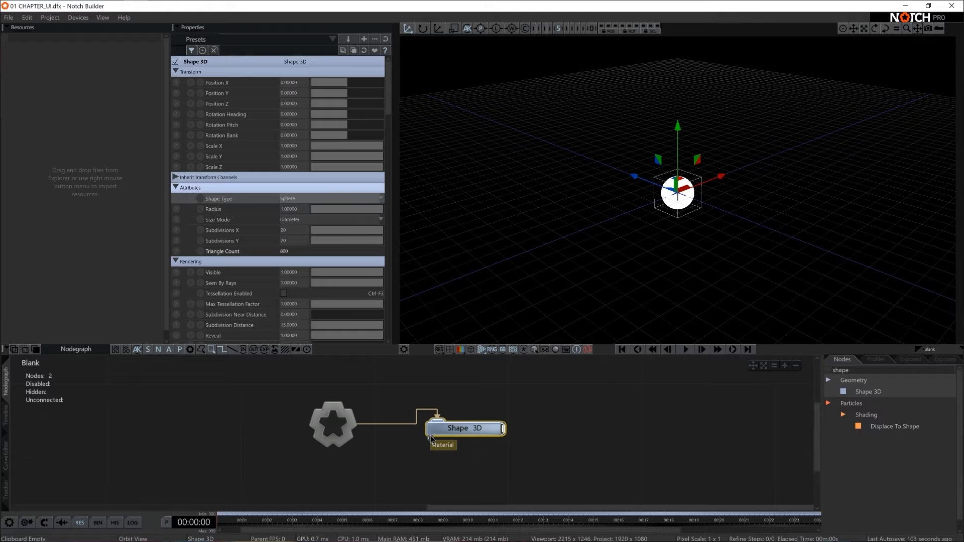
pyautogui.moveTo(753, 268)
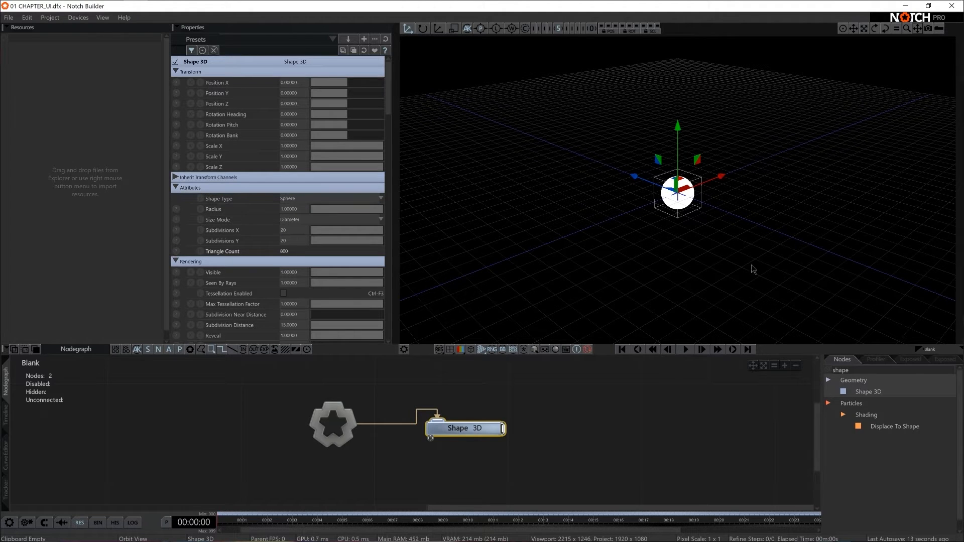
pyautogui.click(481, 350)
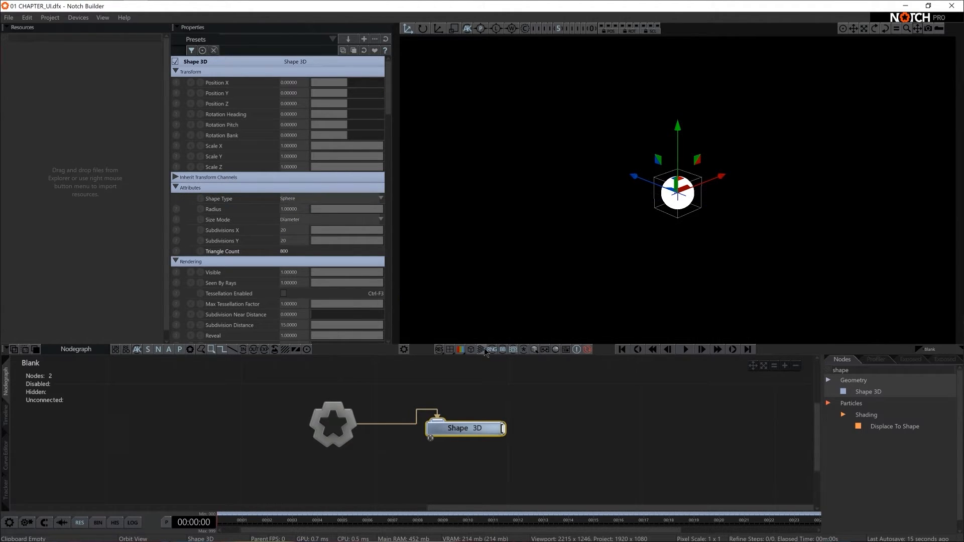
pyautogui.click(491, 349)
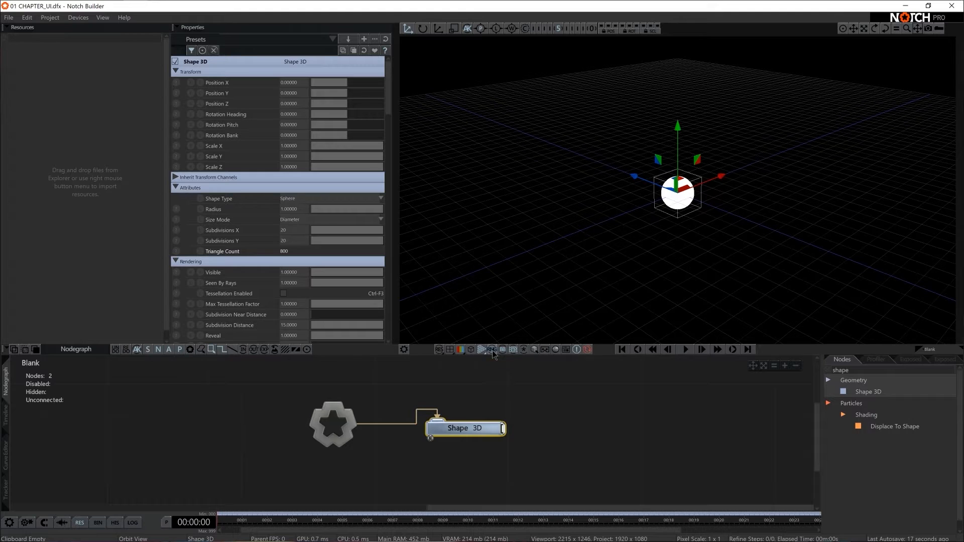
pyautogui.click(491, 349)
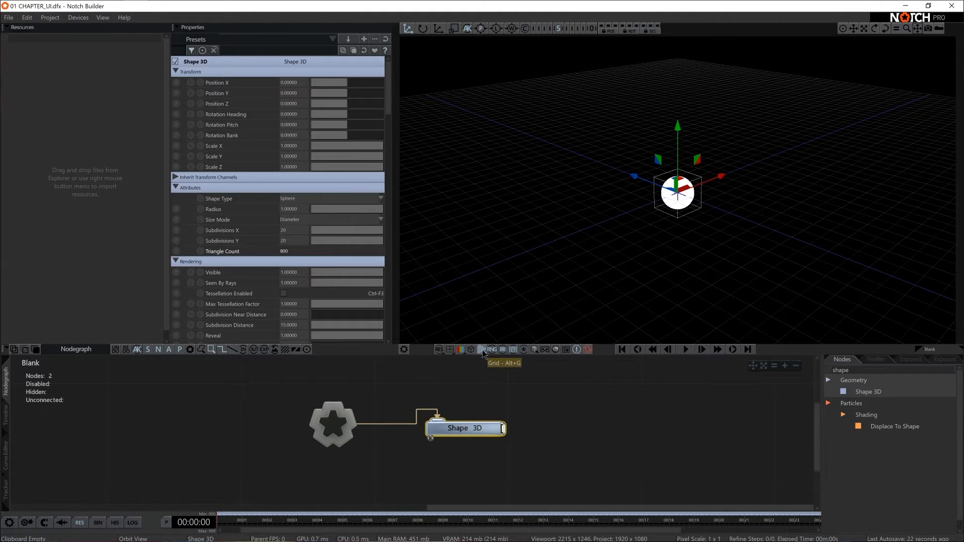
pyautogui.moveTo(514, 350)
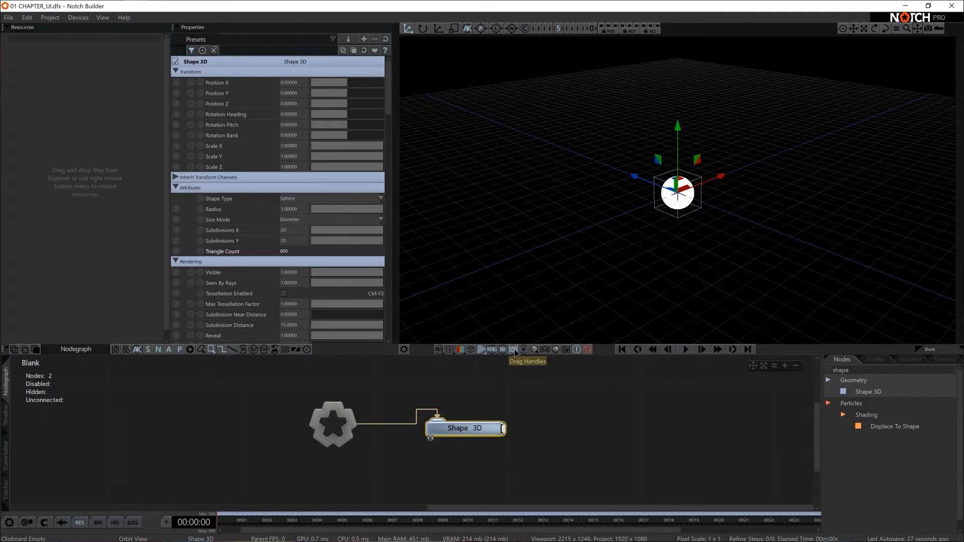
pyautogui.moveTo(515, 432)
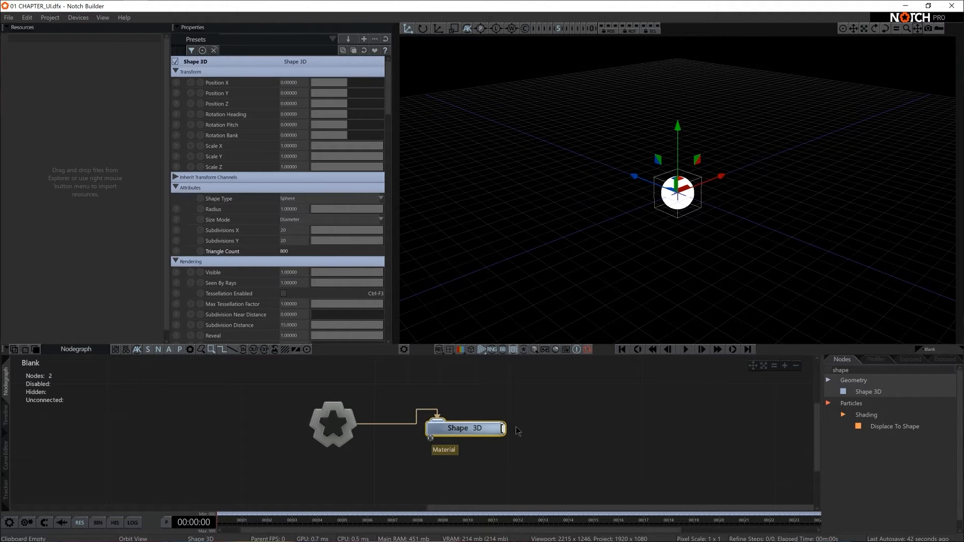
pyautogui.moveTo(348, 47)
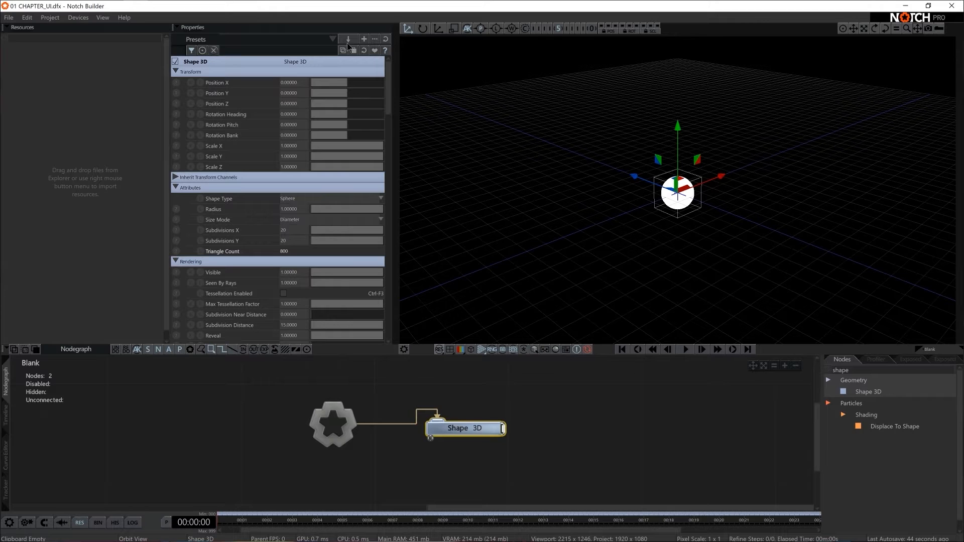
pyautogui.moveTo(337, 148)
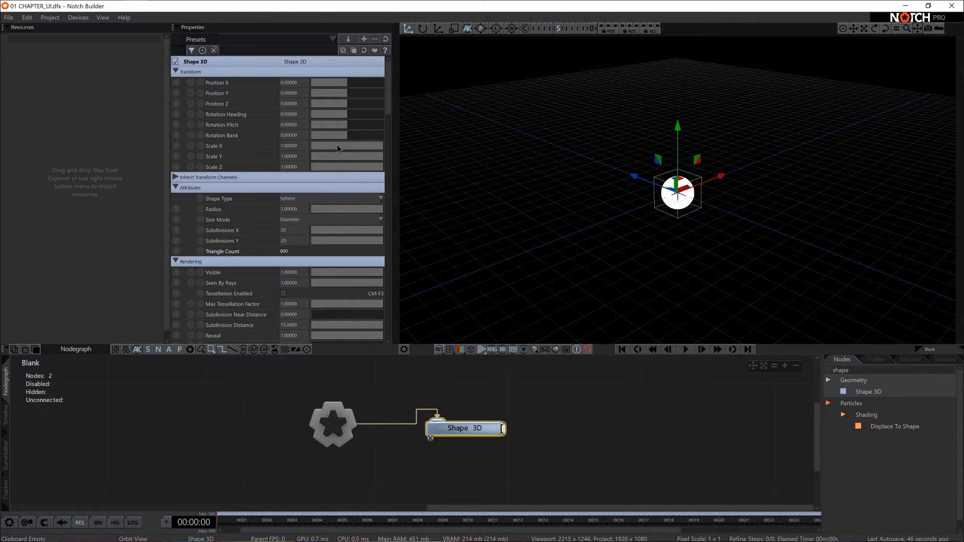
pyautogui.moveTo(294, 175)
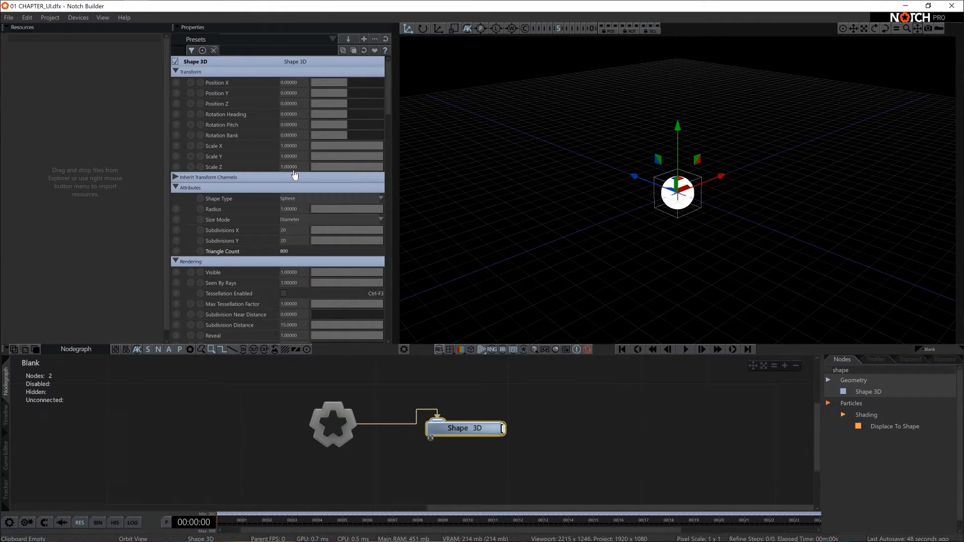
pyautogui.moveTo(313, 117)
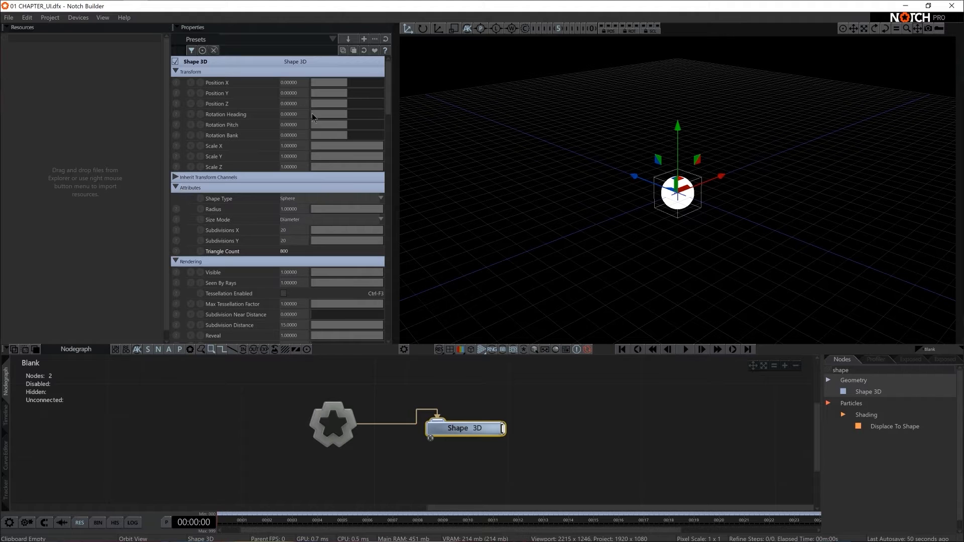
pyautogui.moveTo(322, 88)
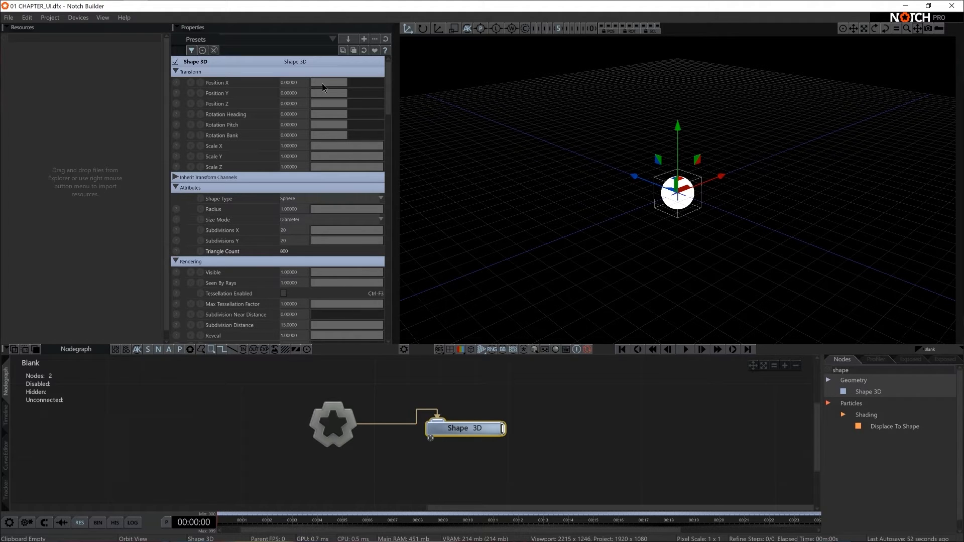
# Change the Shape 3D node's Shape Type from Sphere to Box
pyautogui.click(331, 198)
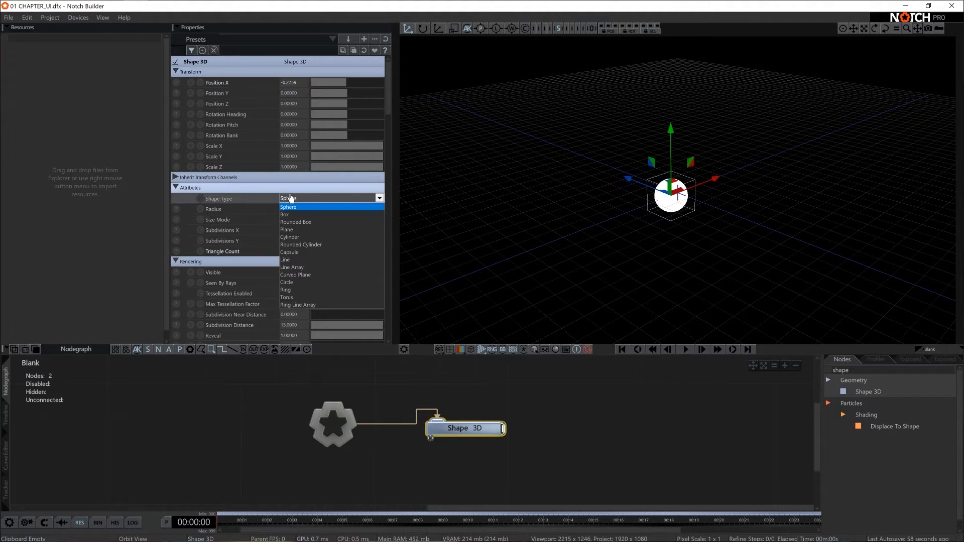
pyautogui.click(284, 214)
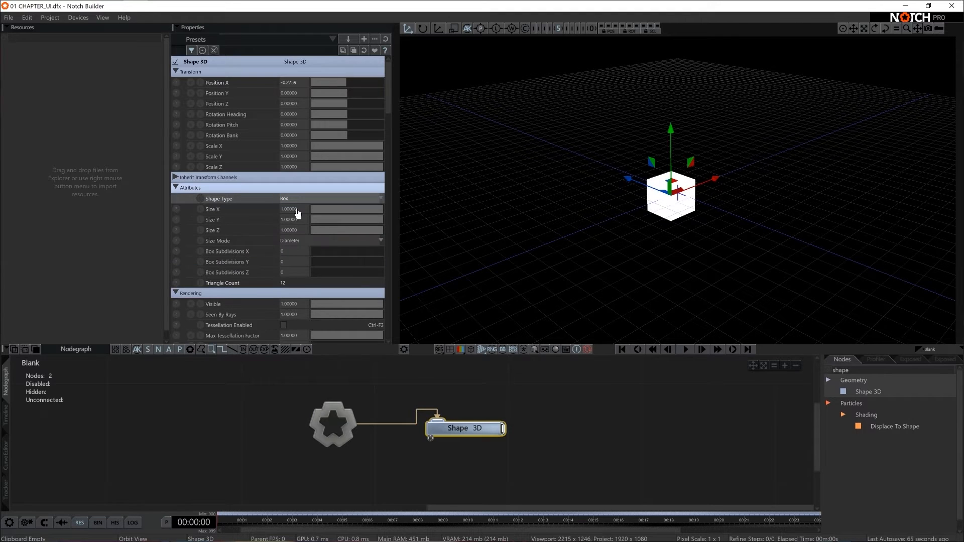
pyautogui.scroll(-3)
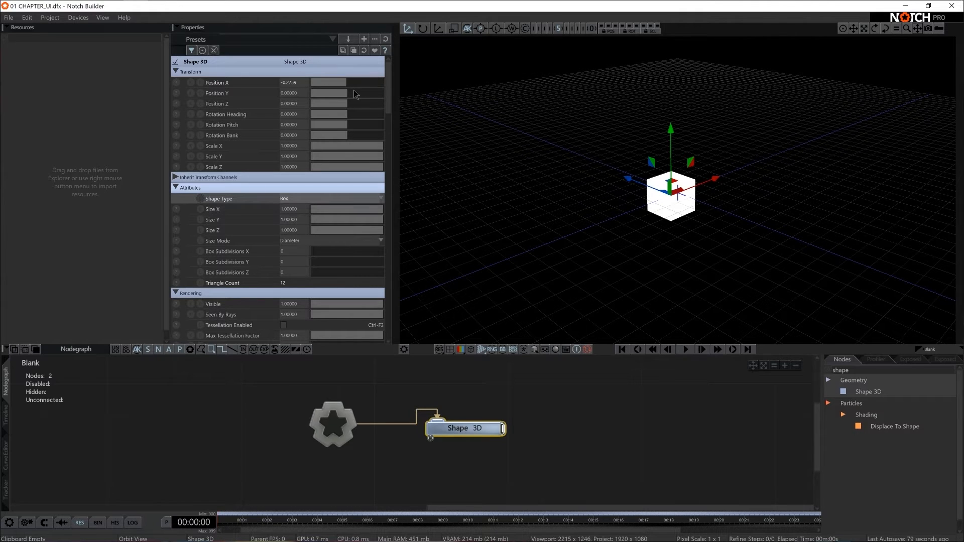
# Move the box to X 3.31, Y 0.34, Z 2.55 and tilt it to pitch -65.8, bank -1.24
pyautogui.write('10.0000')
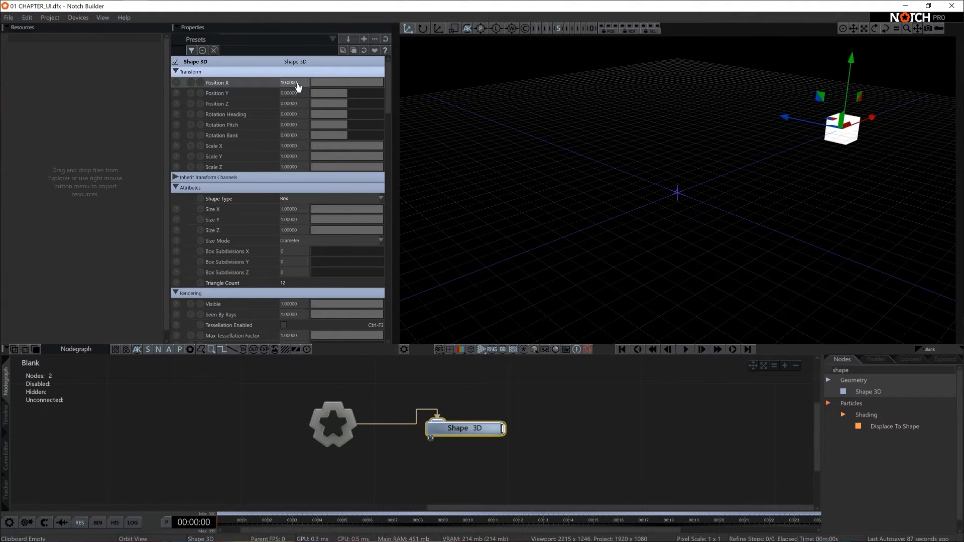
pyautogui.doubleClick(289, 82)
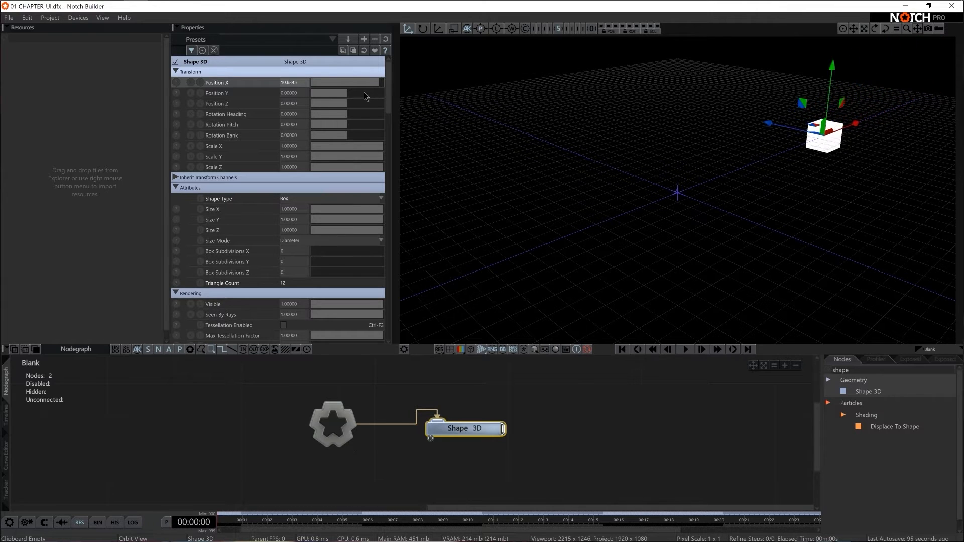
pyautogui.moveTo(346, 82); pyautogui.dragTo(313, 82)
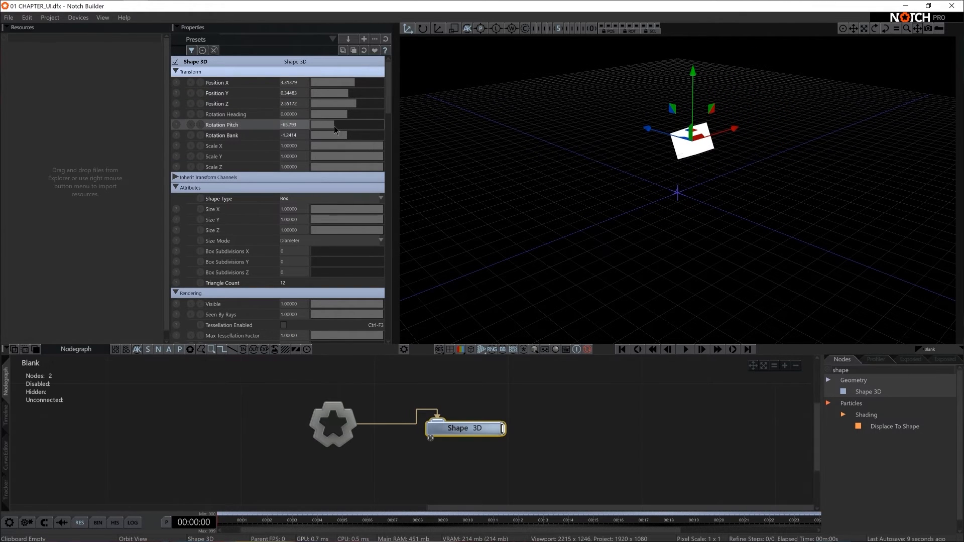
pyautogui.moveTo(240, 44)
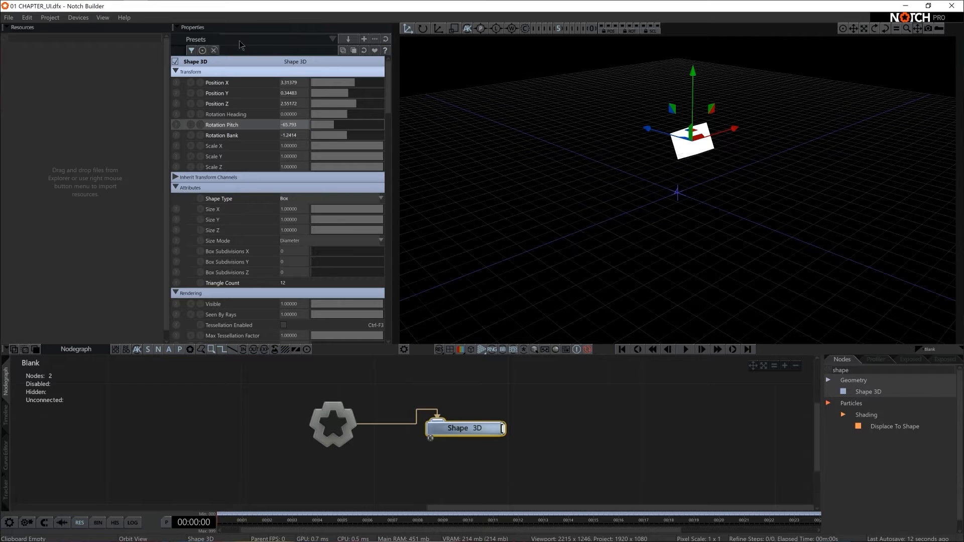
pyautogui.moveTo(373, 76)
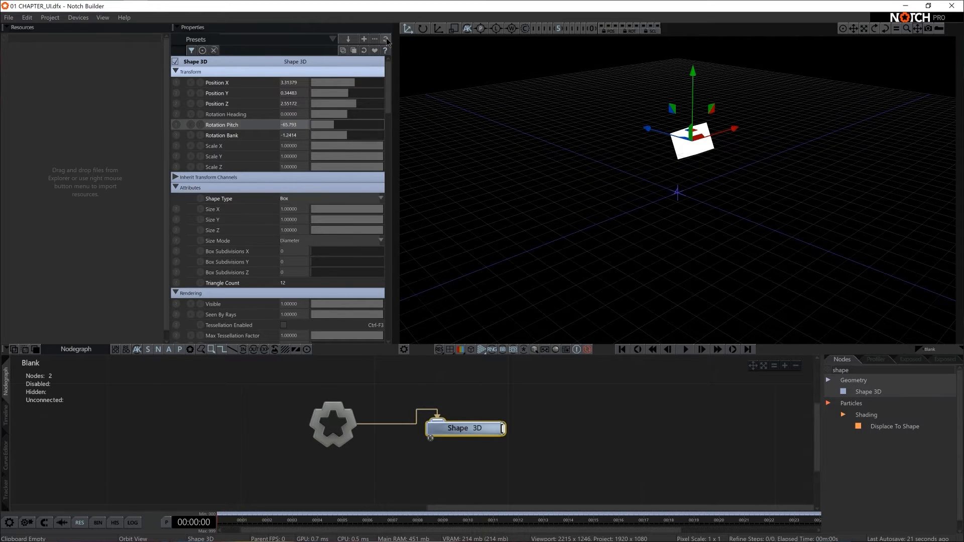
pyautogui.moveTo(262, 103)
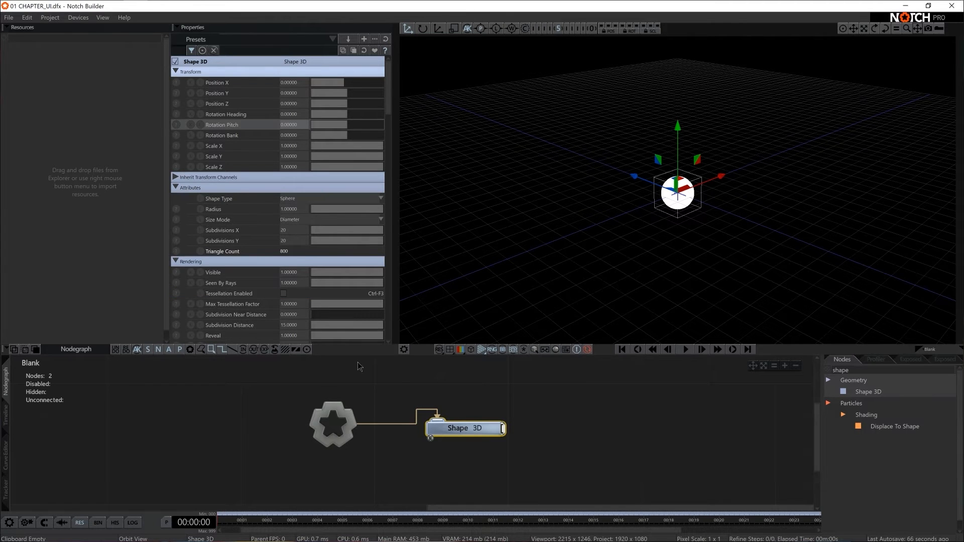
# Reset the box, then place it at Y -1.93, Z 0.90 with heading 43.4, pitch -62.1, bank 23.6
pyautogui.click(345, 198)
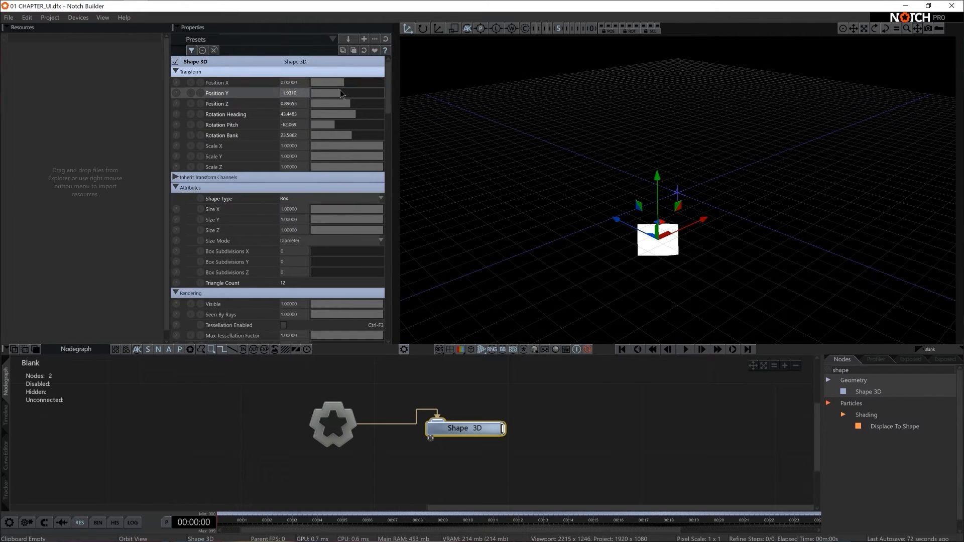
pyautogui.moveTo(343, 202)
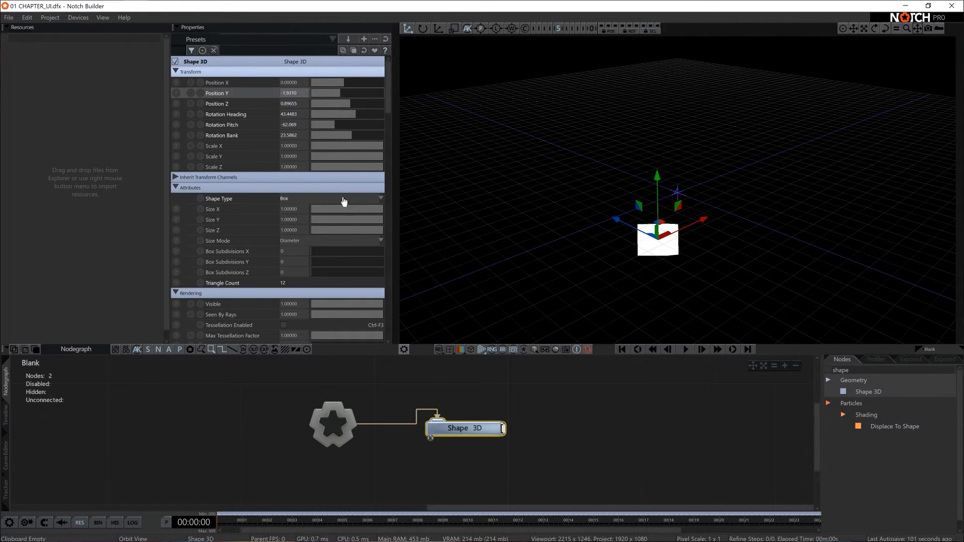
pyautogui.moveTo(367, 58)
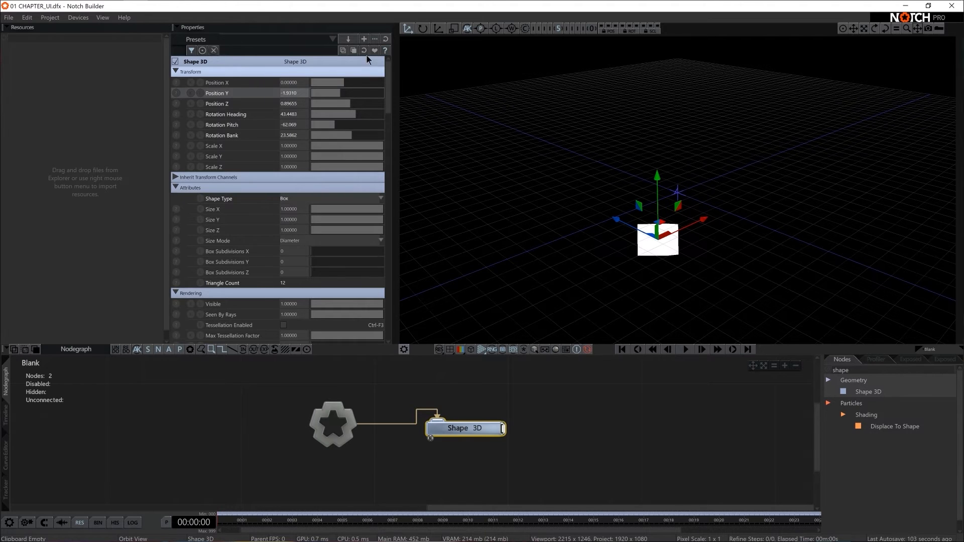
# Save the Shape 3D node's current settings as a preset named 'box'
pyautogui.click(364, 39)
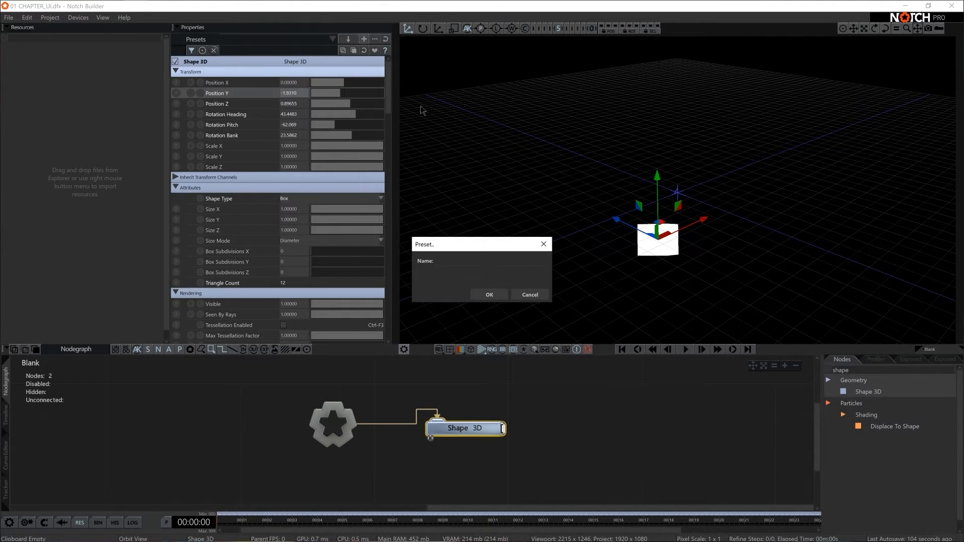
pyautogui.write('box')
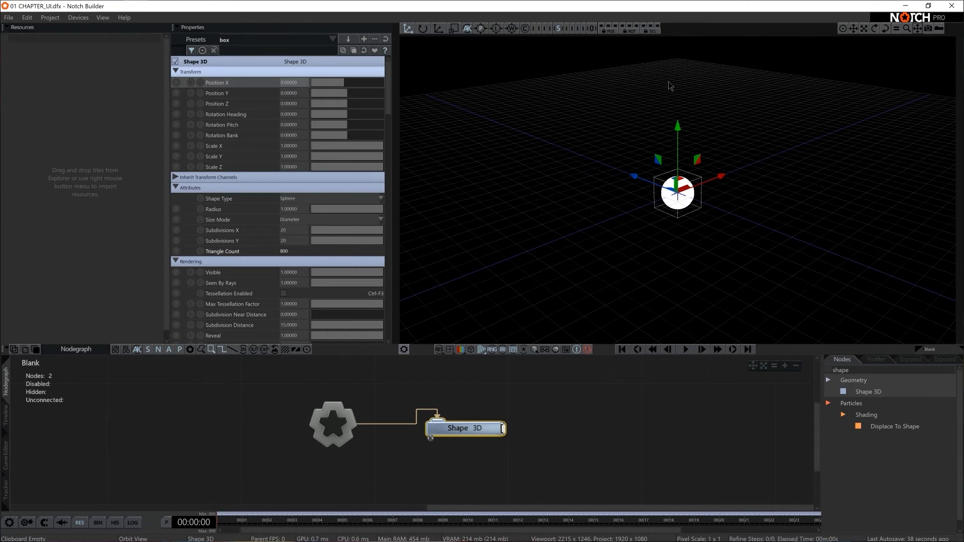
pyautogui.moveTo(570, 143)
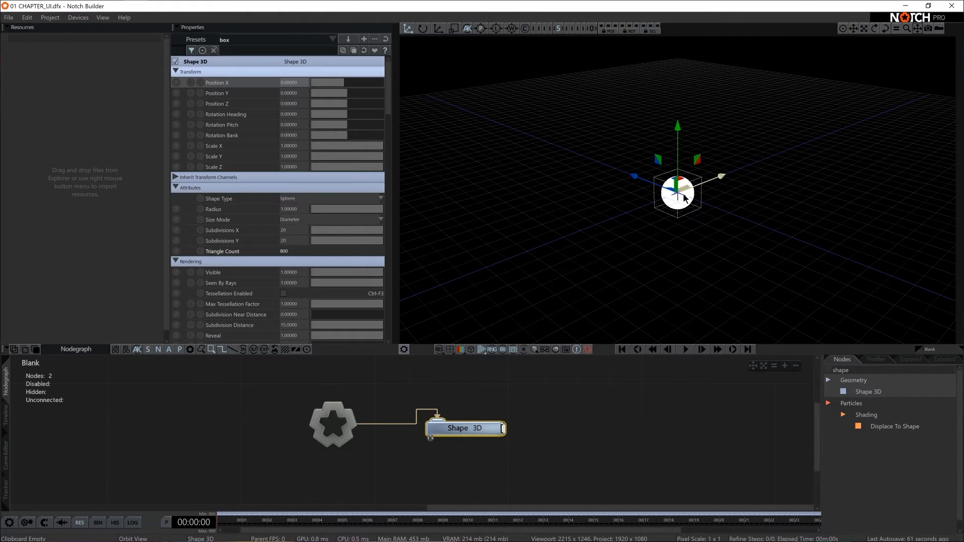
pyautogui.click(422, 28)
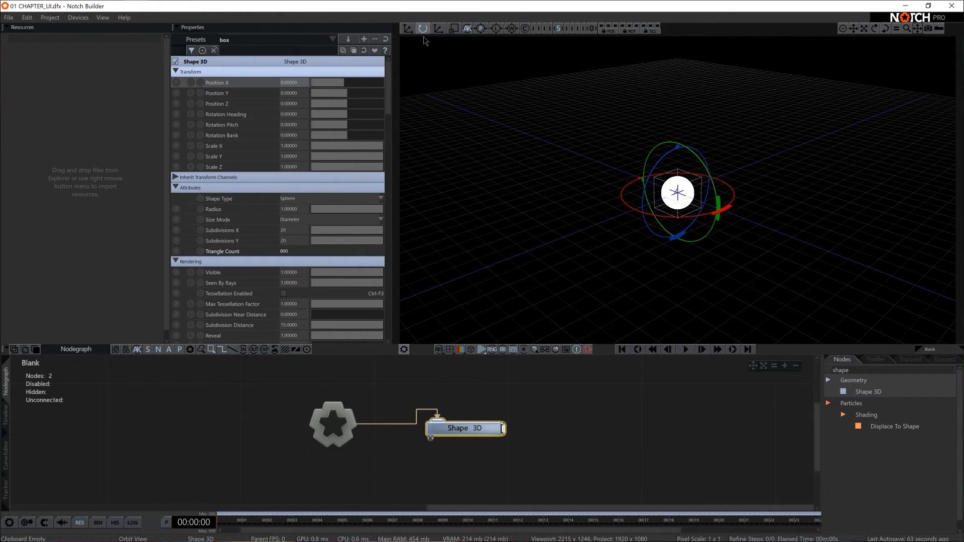
pyautogui.click(452, 29)
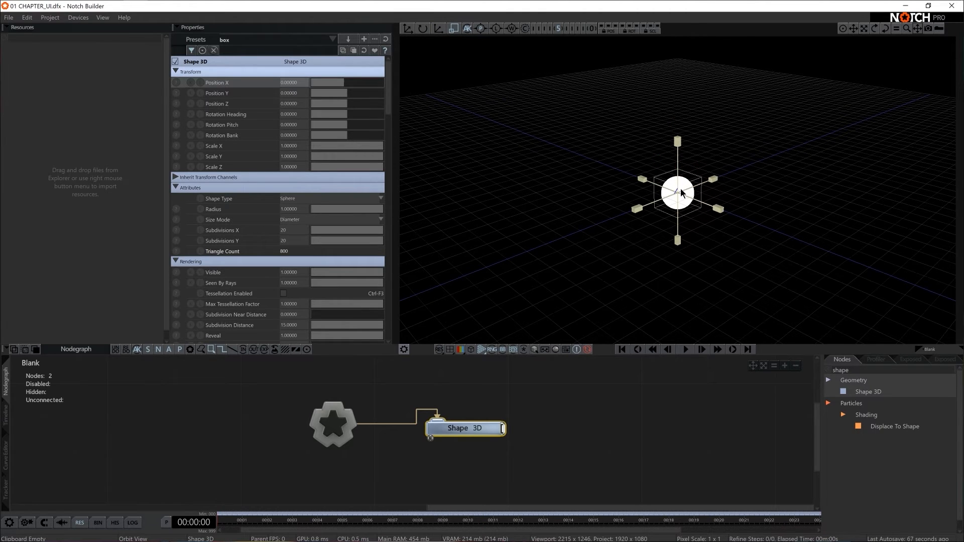
pyautogui.press('e')
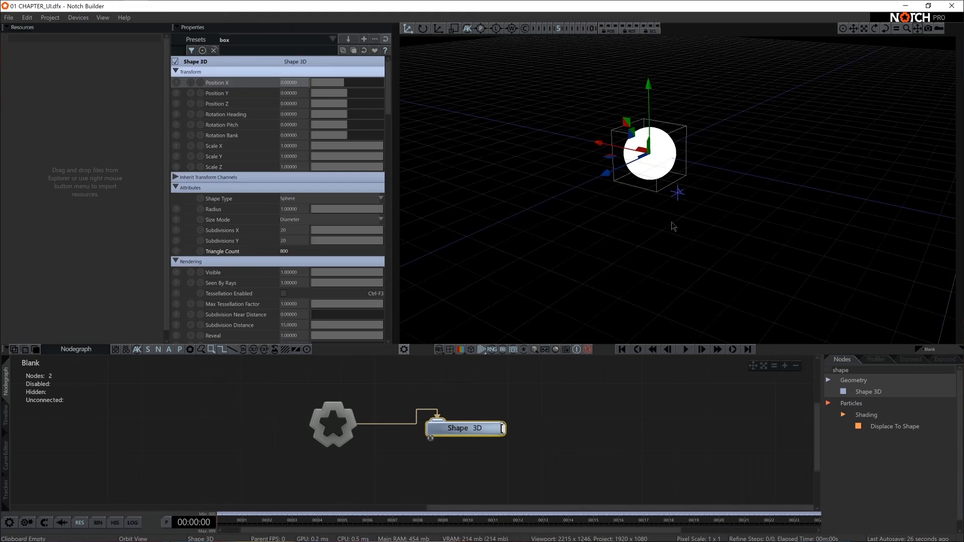
# Rename the Shape 3D node to 'sphere' in its Node Settings
pyautogui.click(332, 424)
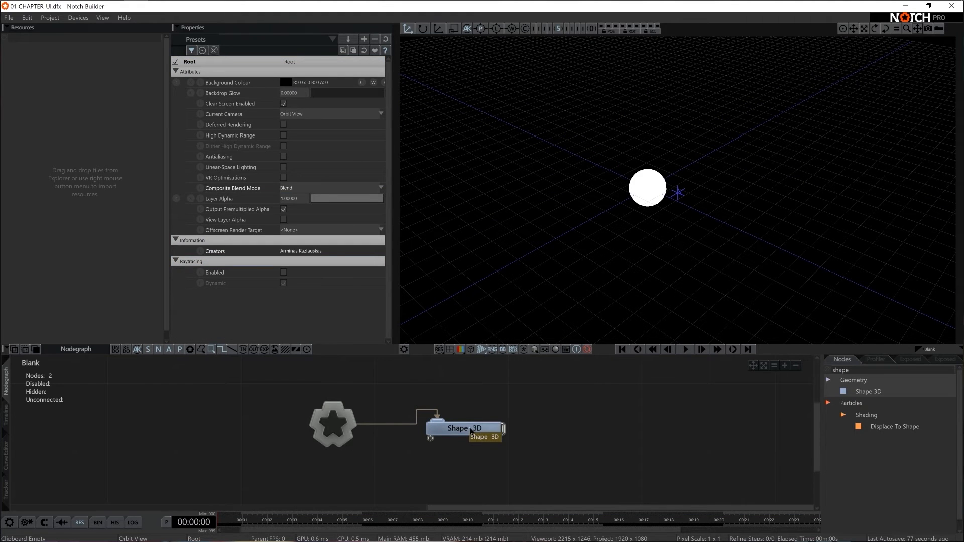
pyautogui.rightClick(464, 428)
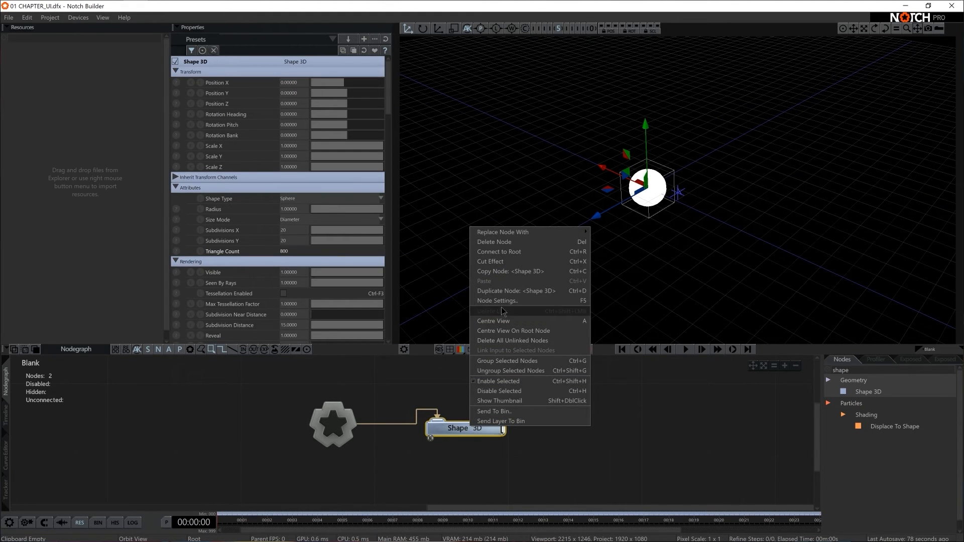
pyautogui.click(498, 301)
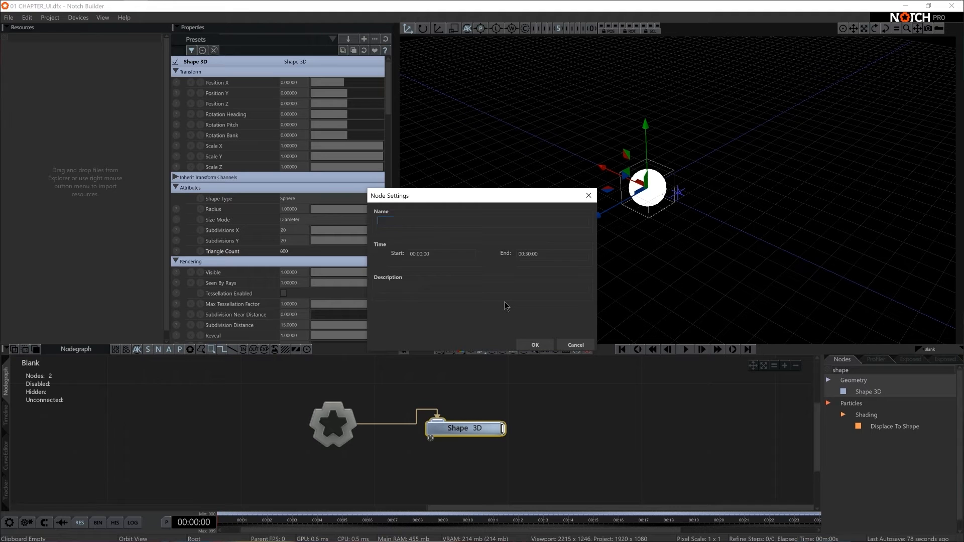
pyautogui.write('sphere')
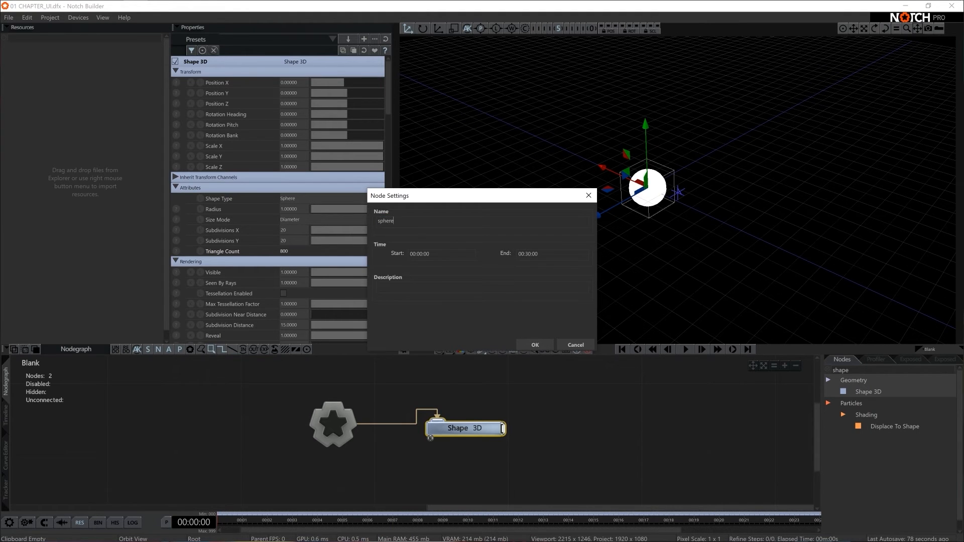
pyautogui.click(534, 344)
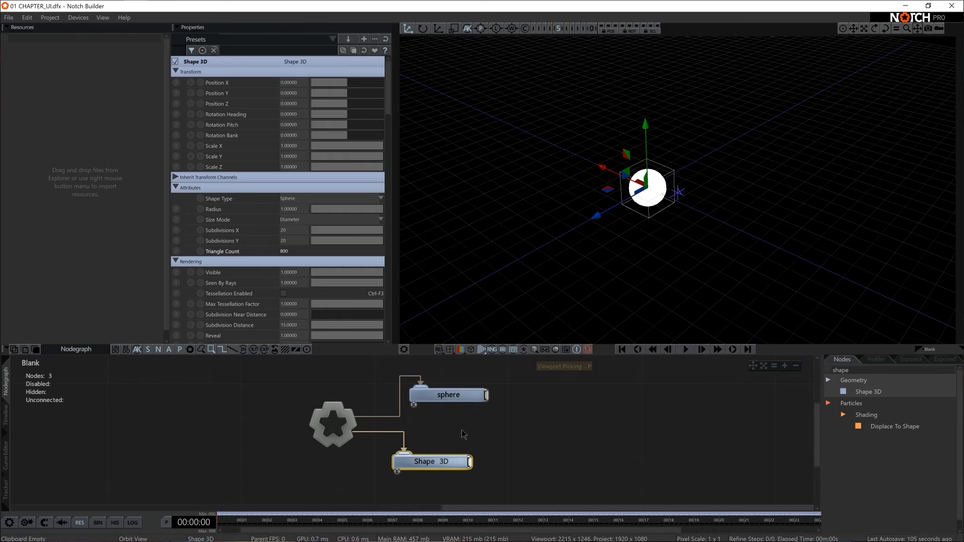
pyautogui.moveTo(406, 402)
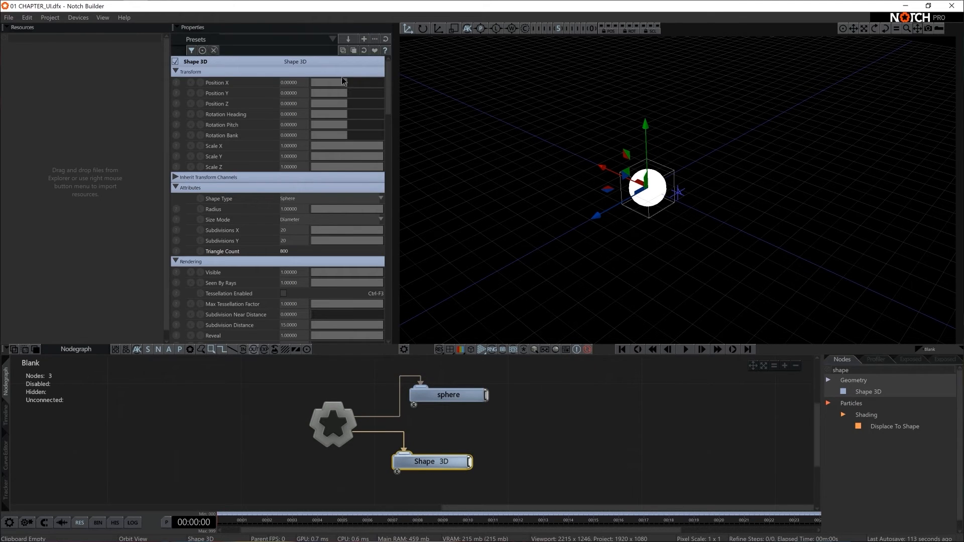
pyautogui.moveTo(448, 398)
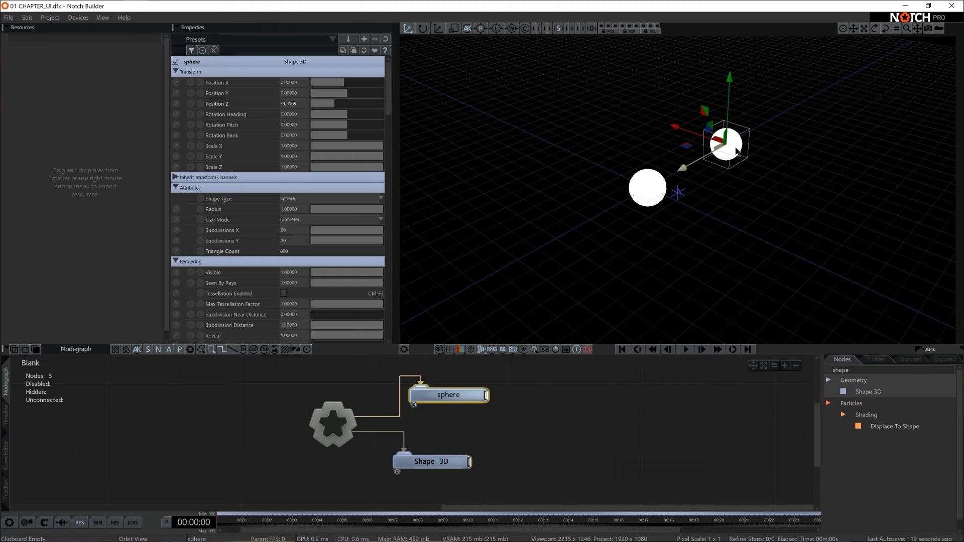
# Select the newly added second Shape 3D node linked to root
pyautogui.click(430, 461)
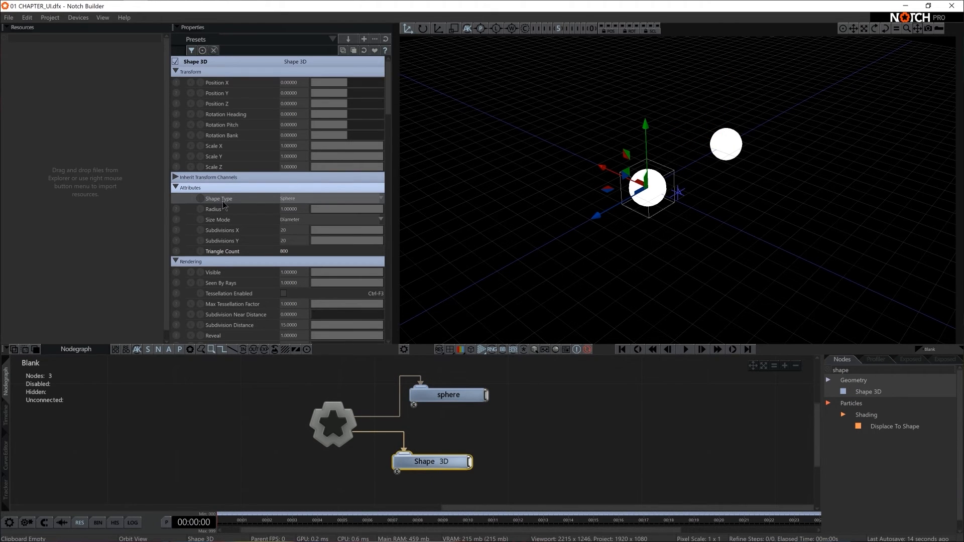
# Set the second shape's type to Box and bring up its Node Settings to name it 'box'
pyautogui.click(346, 198)
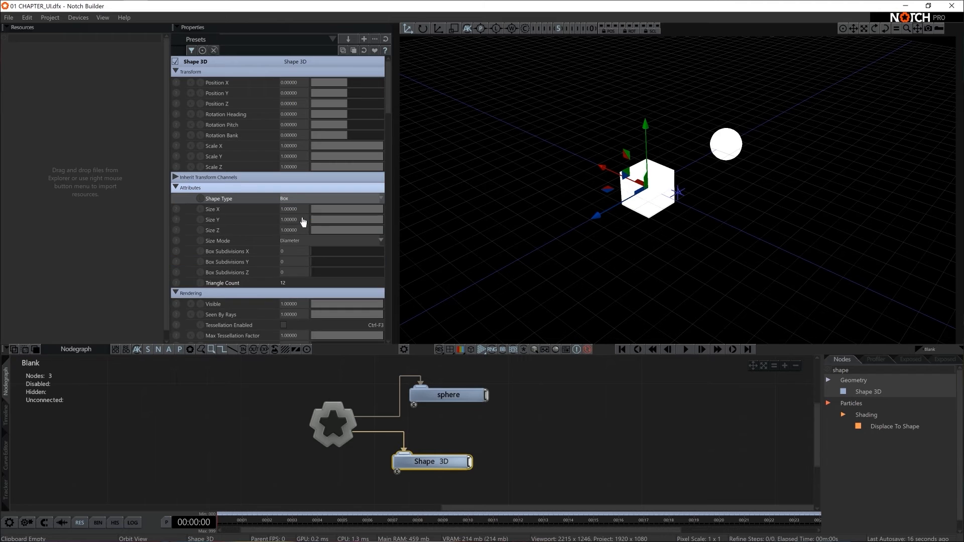
pyautogui.moveTo(433, 468)
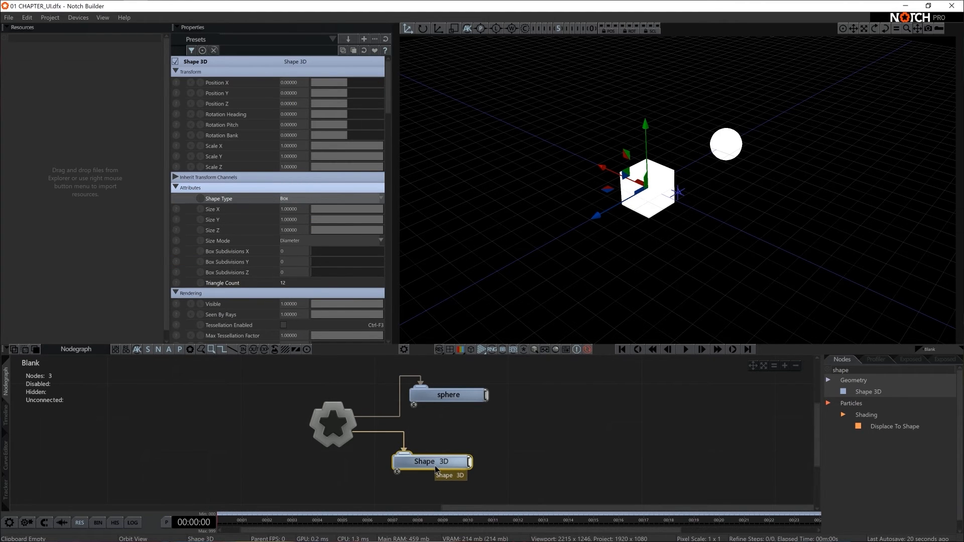
pyautogui.rightClick(432, 461)
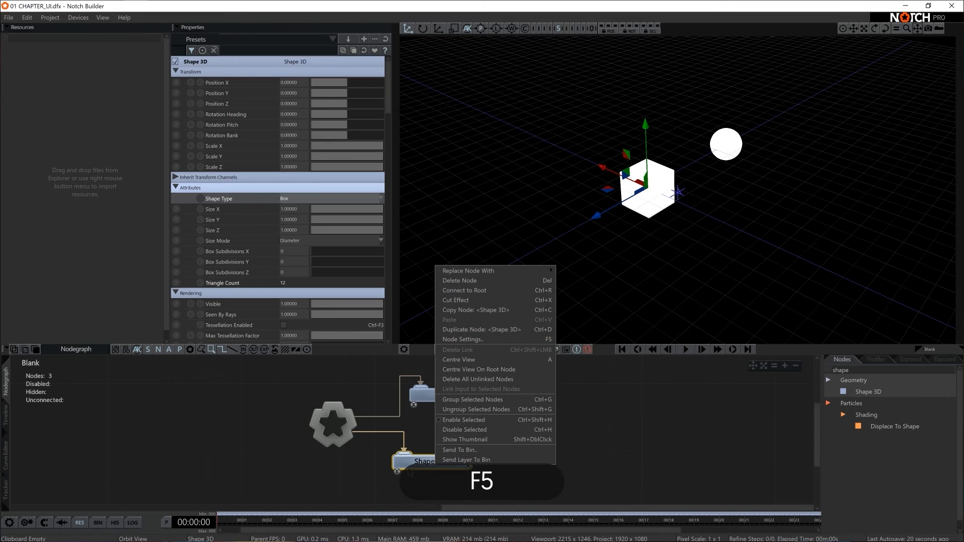
pyautogui.click(462, 339)
pyautogui.write('box')
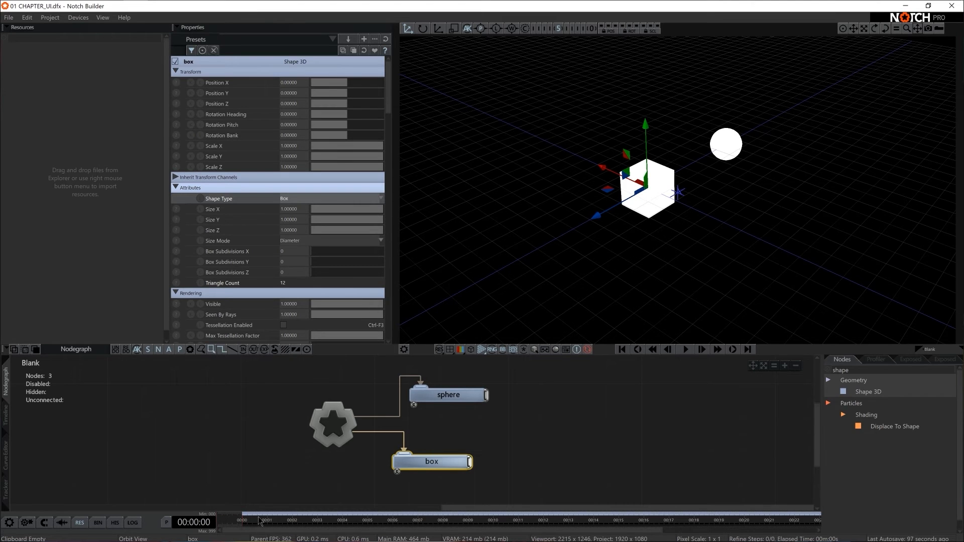
# Toggle timeline playback with Spacebar and select the box in the viewport
pyautogui.press('space')
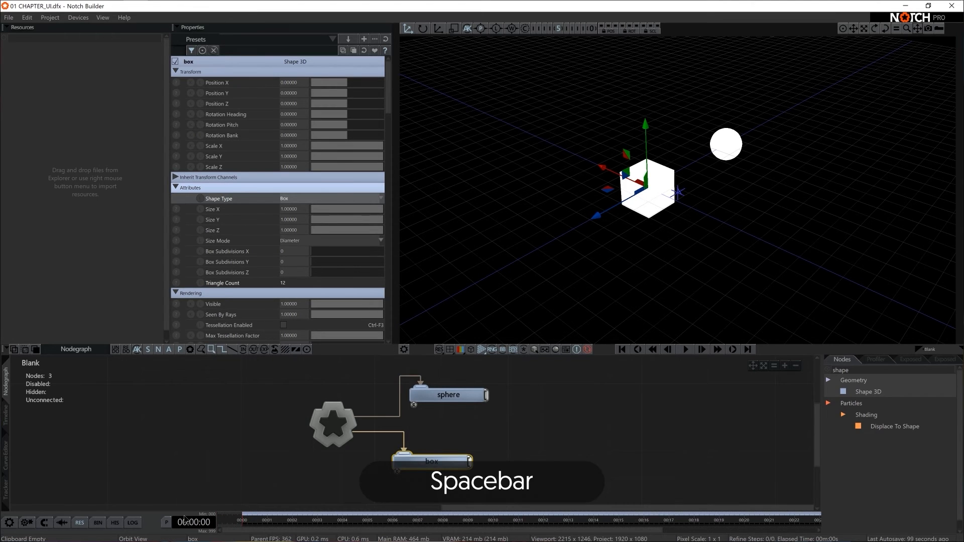
pyautogui.press('space')
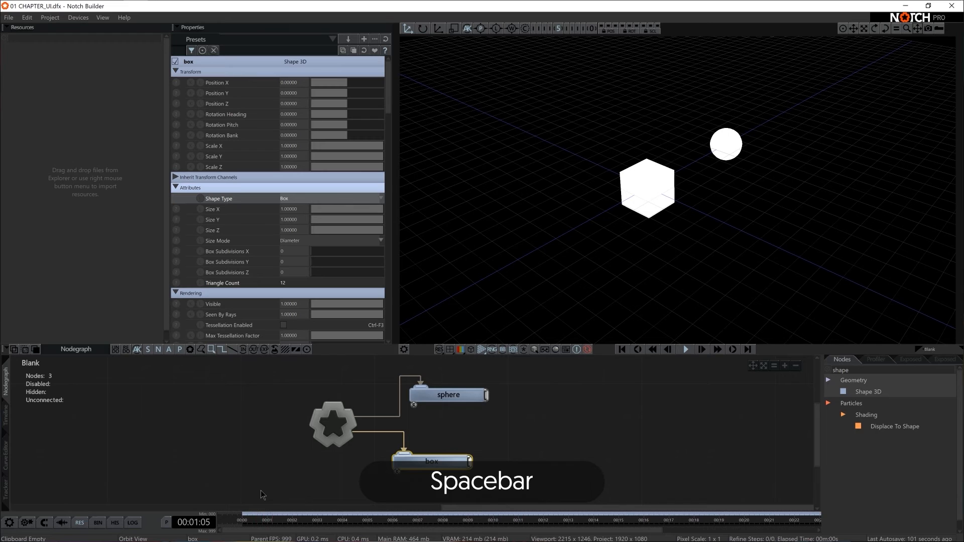
pyautogui.press('space')
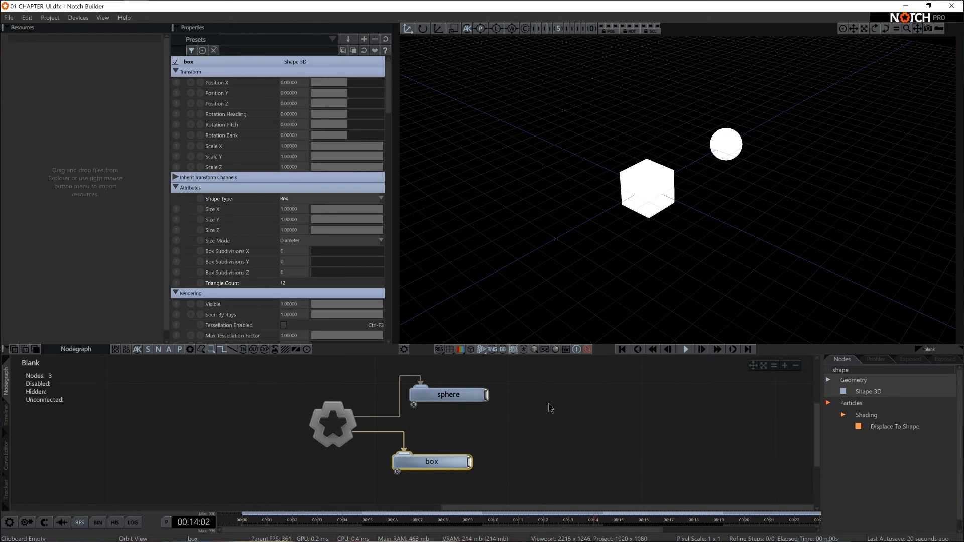
pyautogui.moveTo(615, 178)
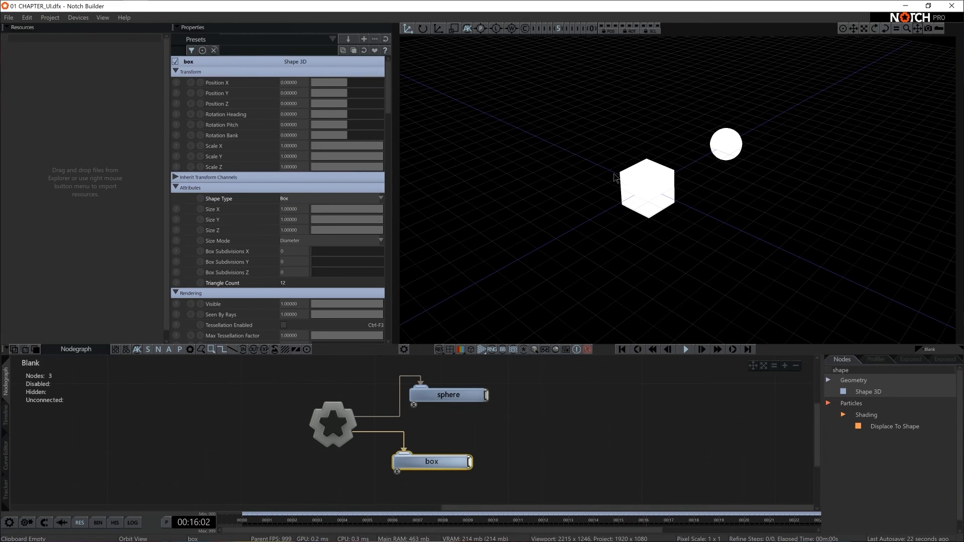
pyautogui.click(645, 188)
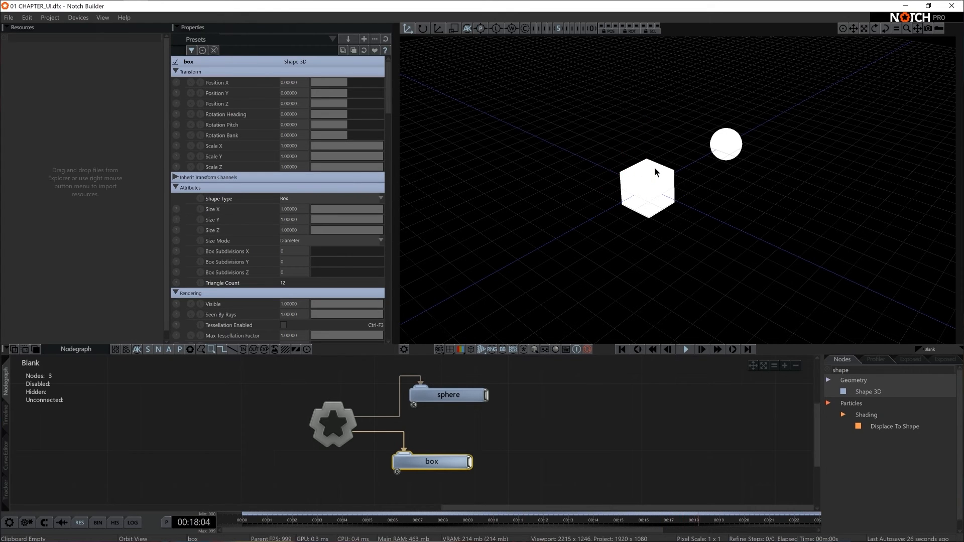
pyautogui.click(645, 187)
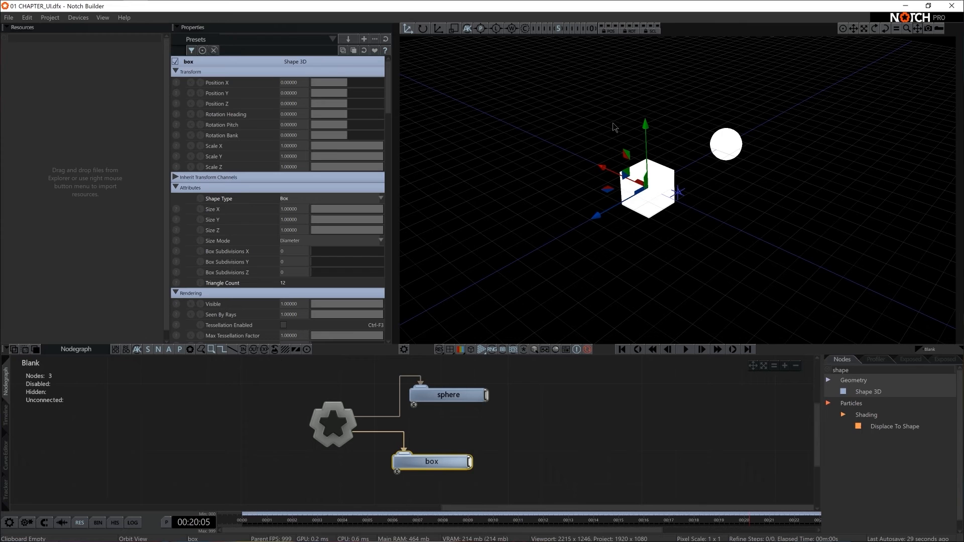
pyautogui.click(447, 394)
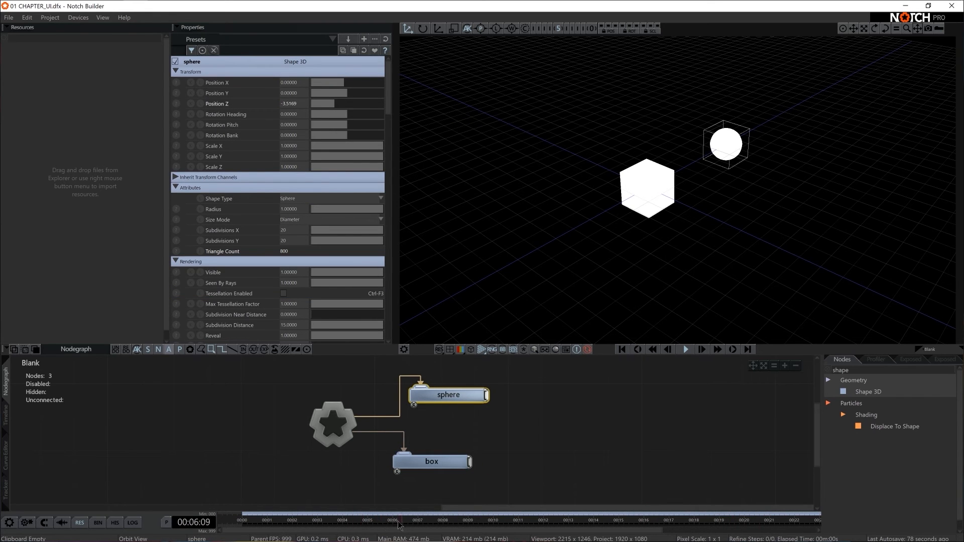
# Jump the timeline back to the start of the layer, timecode 00:00:00
pyautogui.click(243, 526)
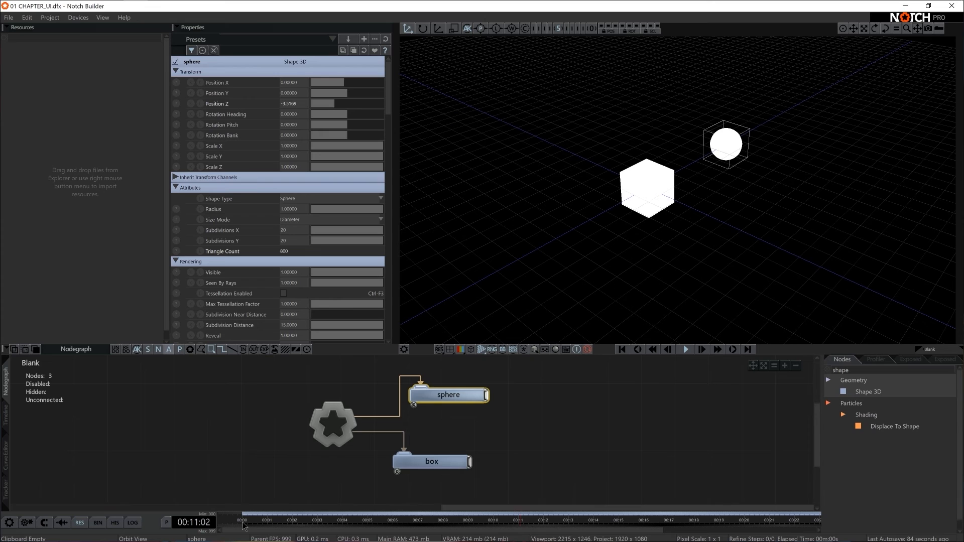
pyautogui.press('Home')
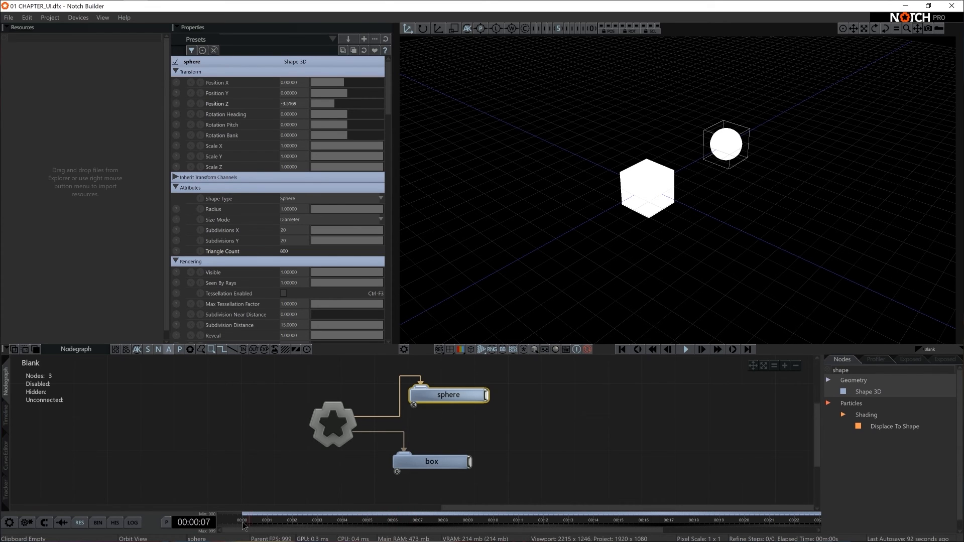
pyautogui.click(725, 144)
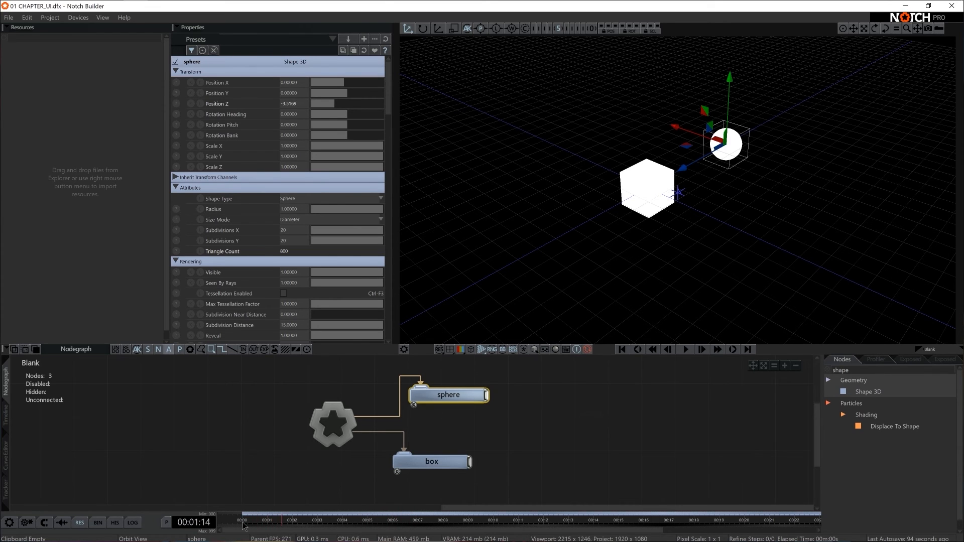
pyautogui.click(622, 350)
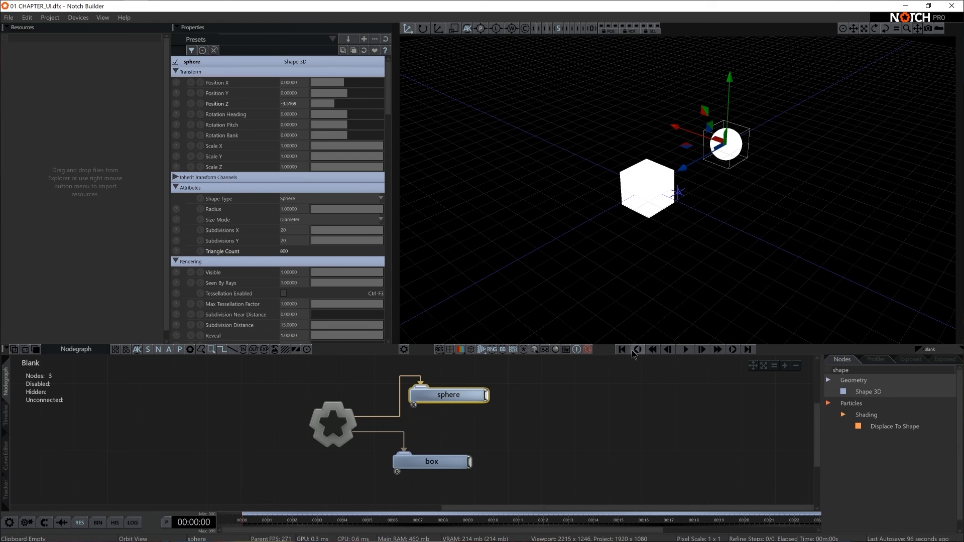
pyautogui.moveTo(637, 350)
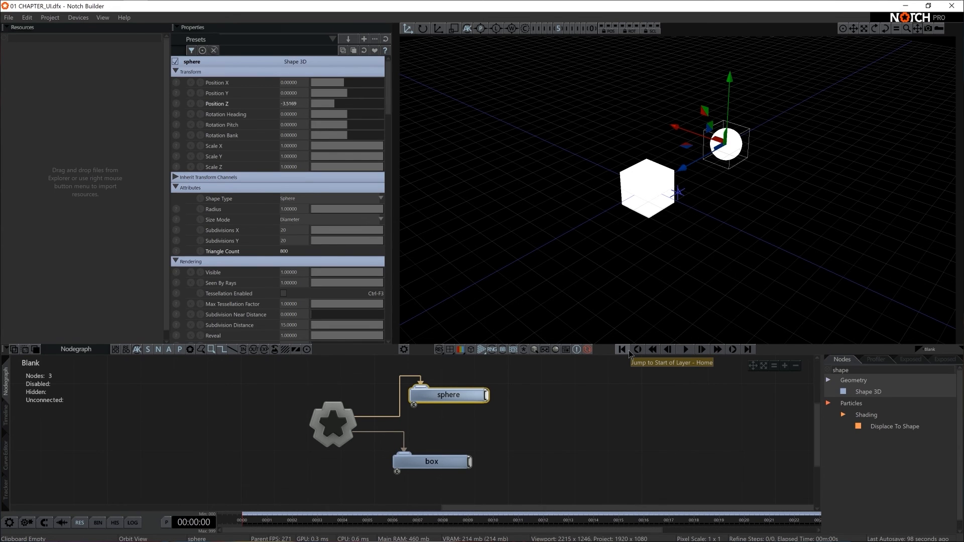